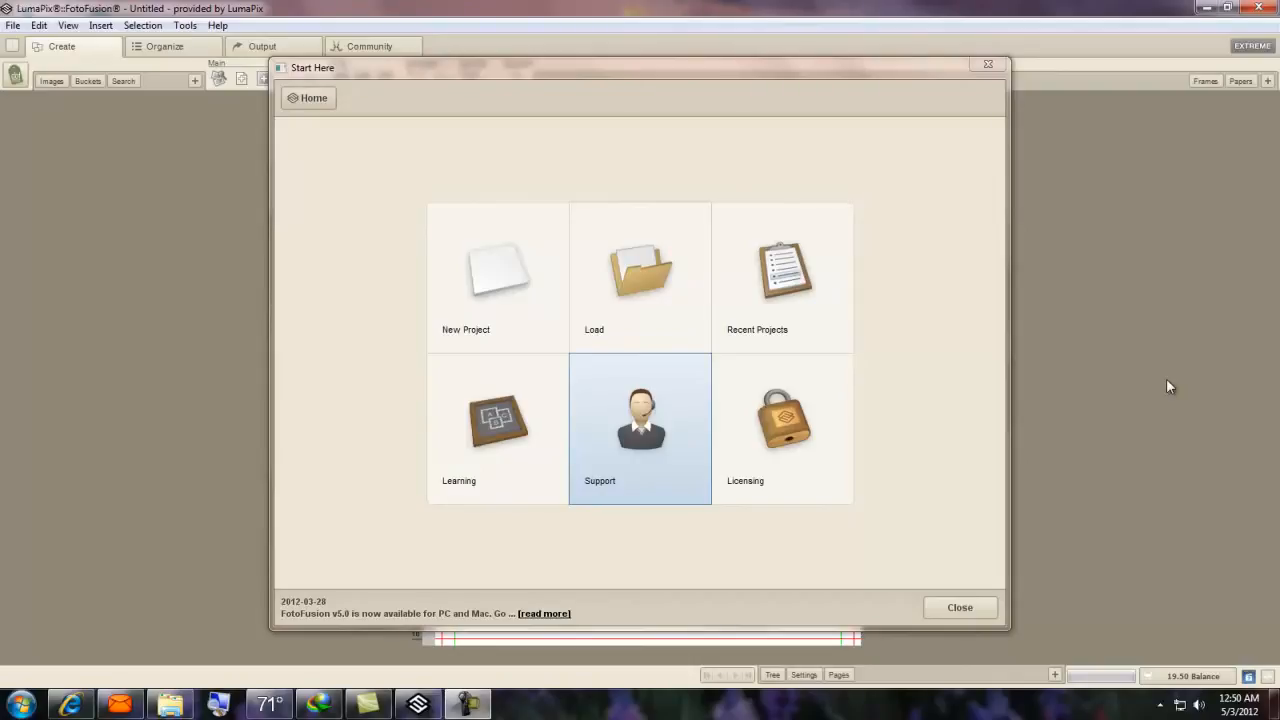
mouse_move(511, 470)
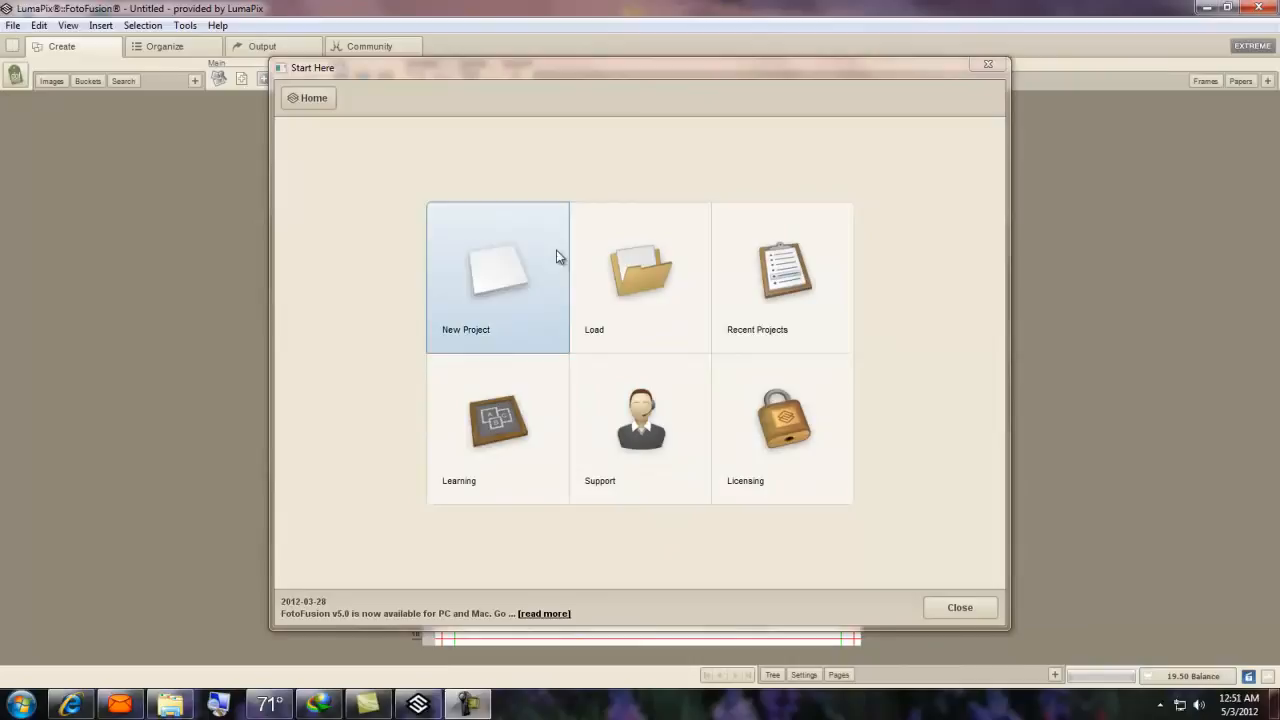
Start a new blank project with a custom 8 by 10 inch page size.
click(497, 277)
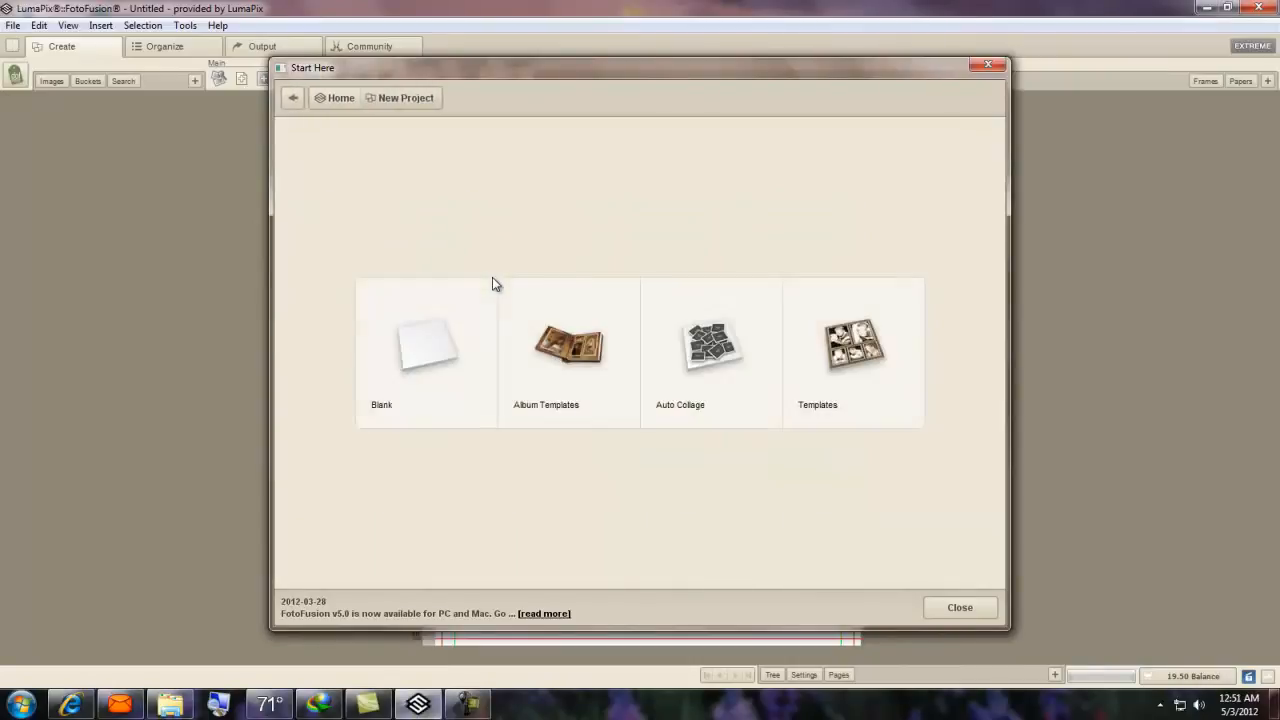
mouse_move(855, 444)
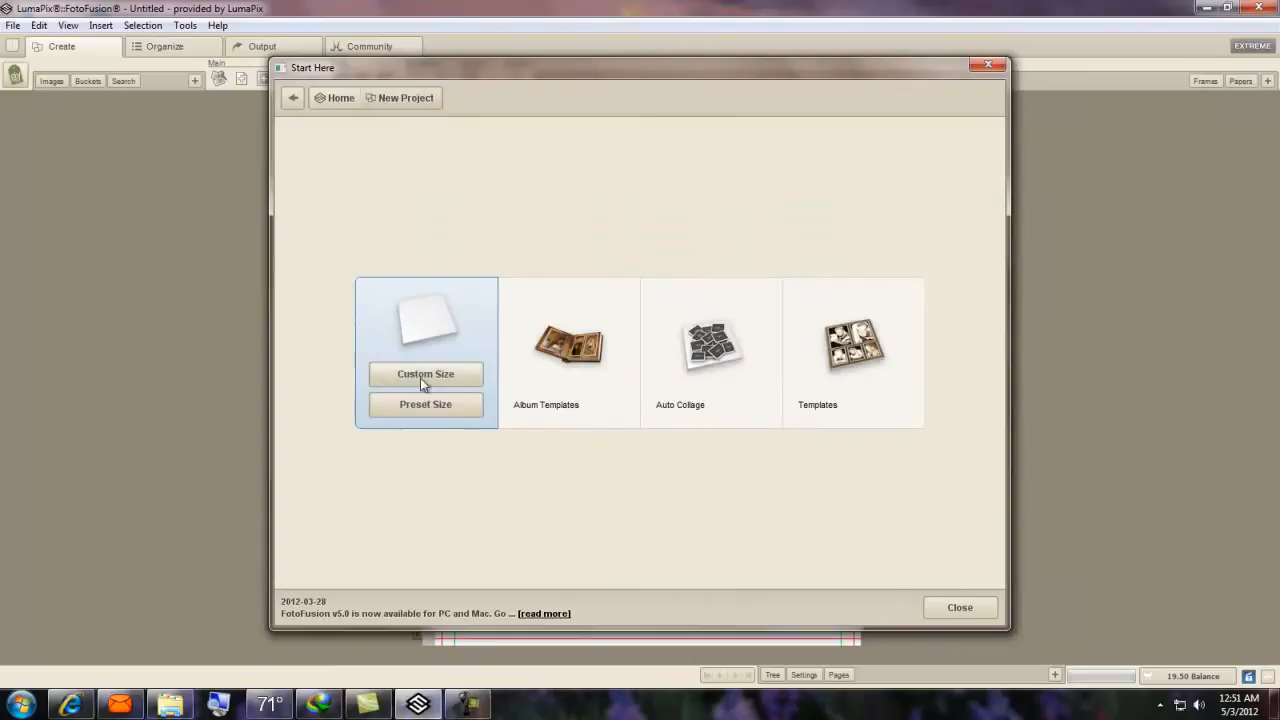
mouse_move(425, 373)
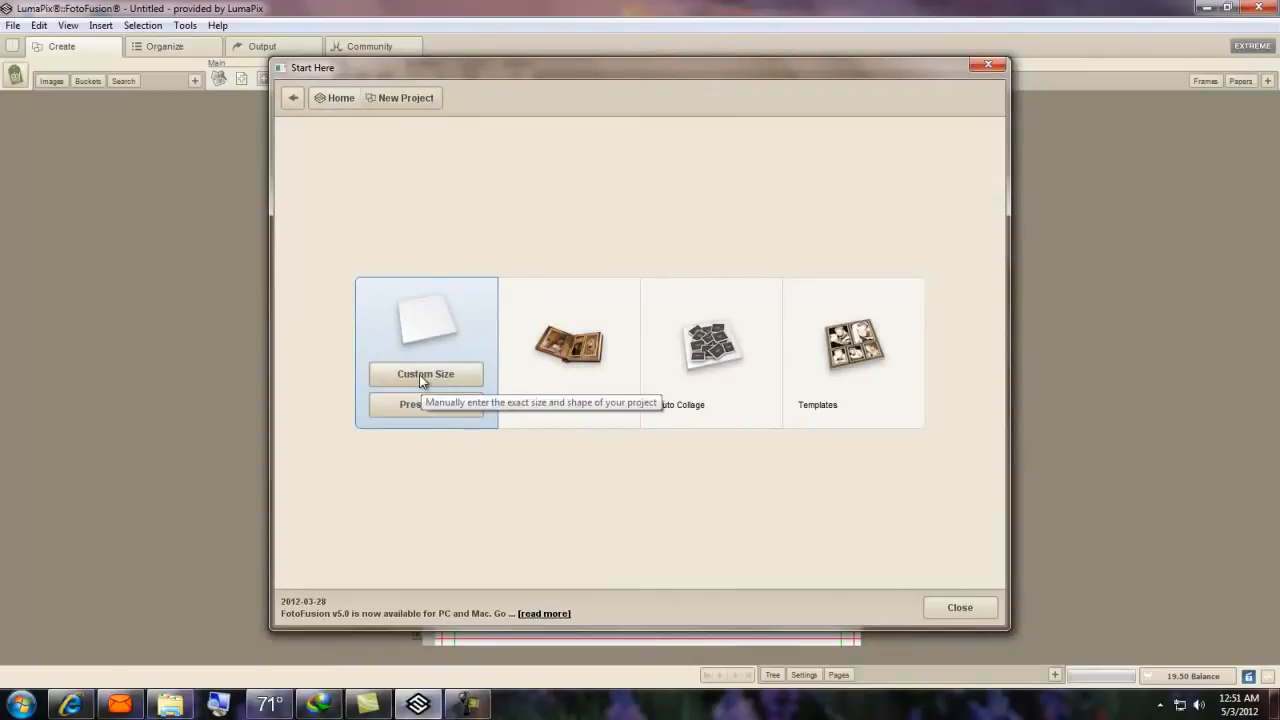
click(425, 373)
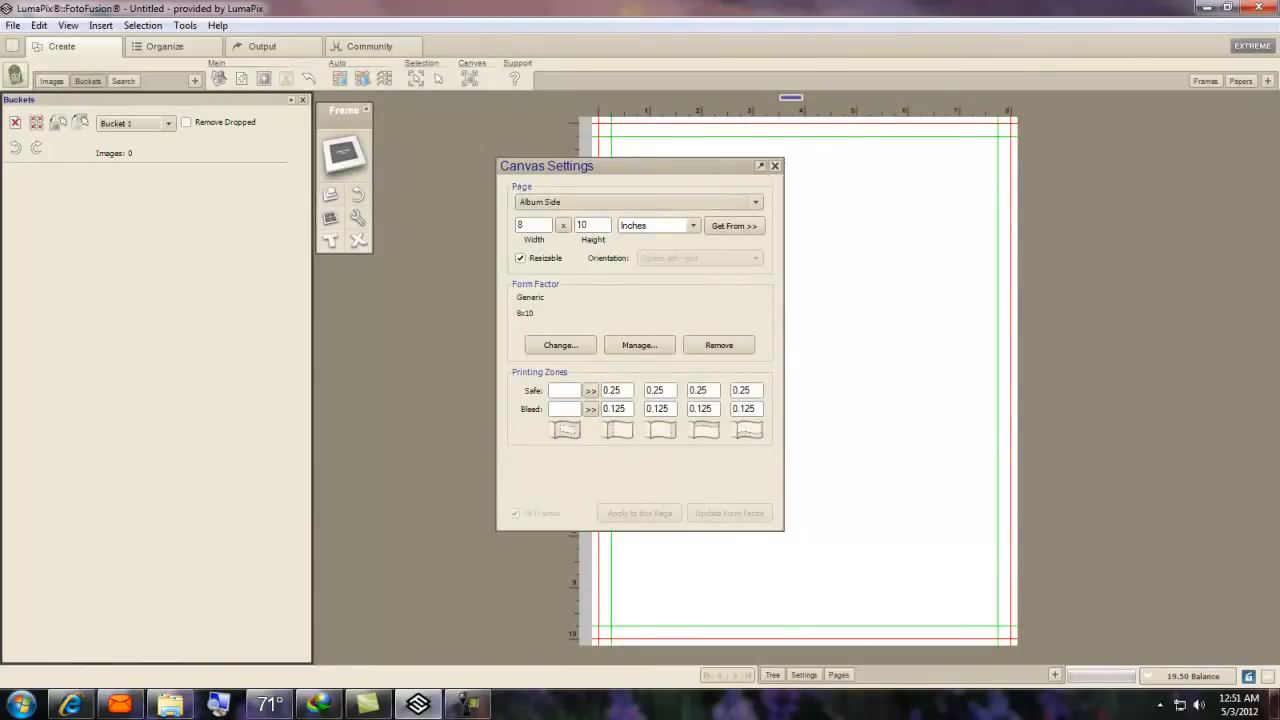
mouse_move(419, 704)
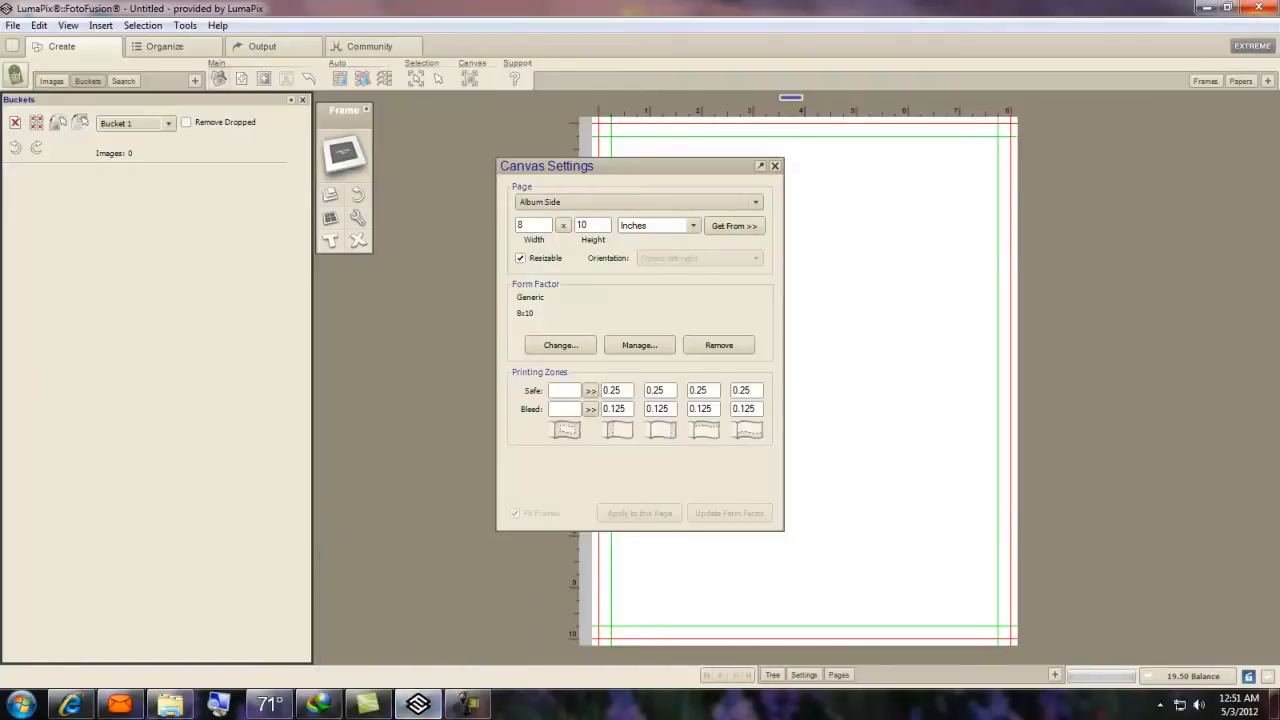
mouse_move(1113, 23)
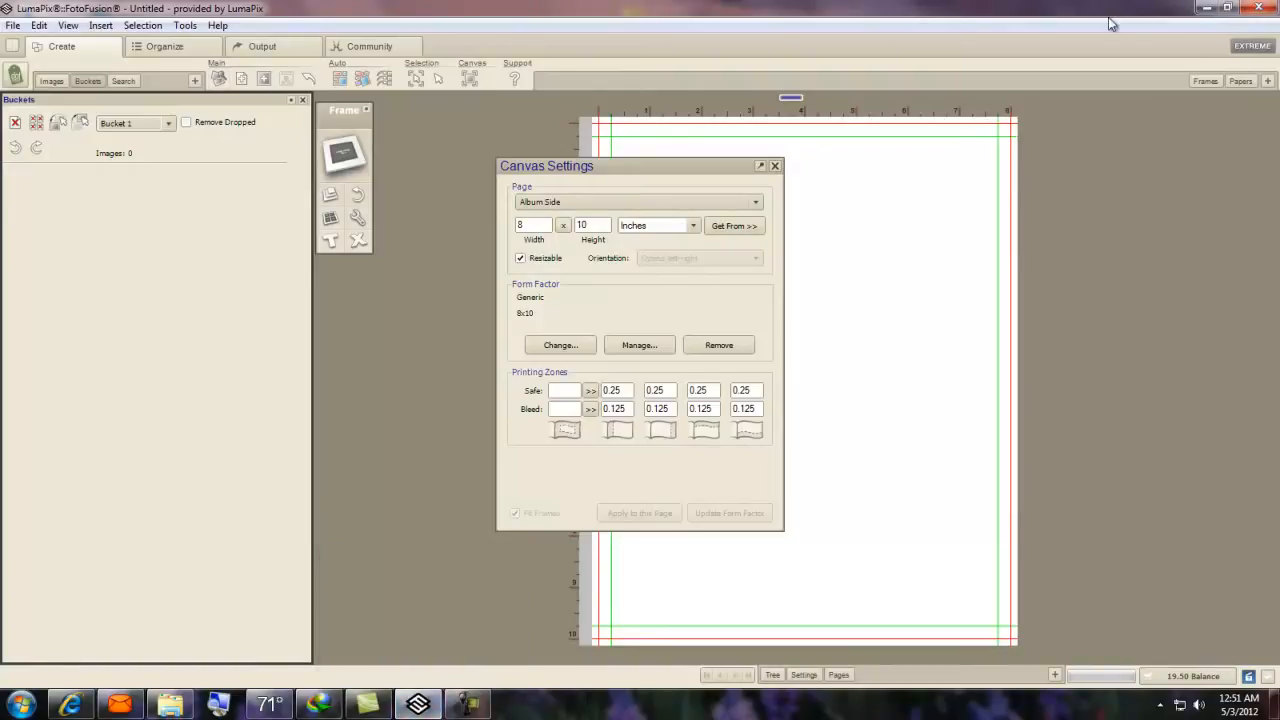
mouse_move(908, 203)
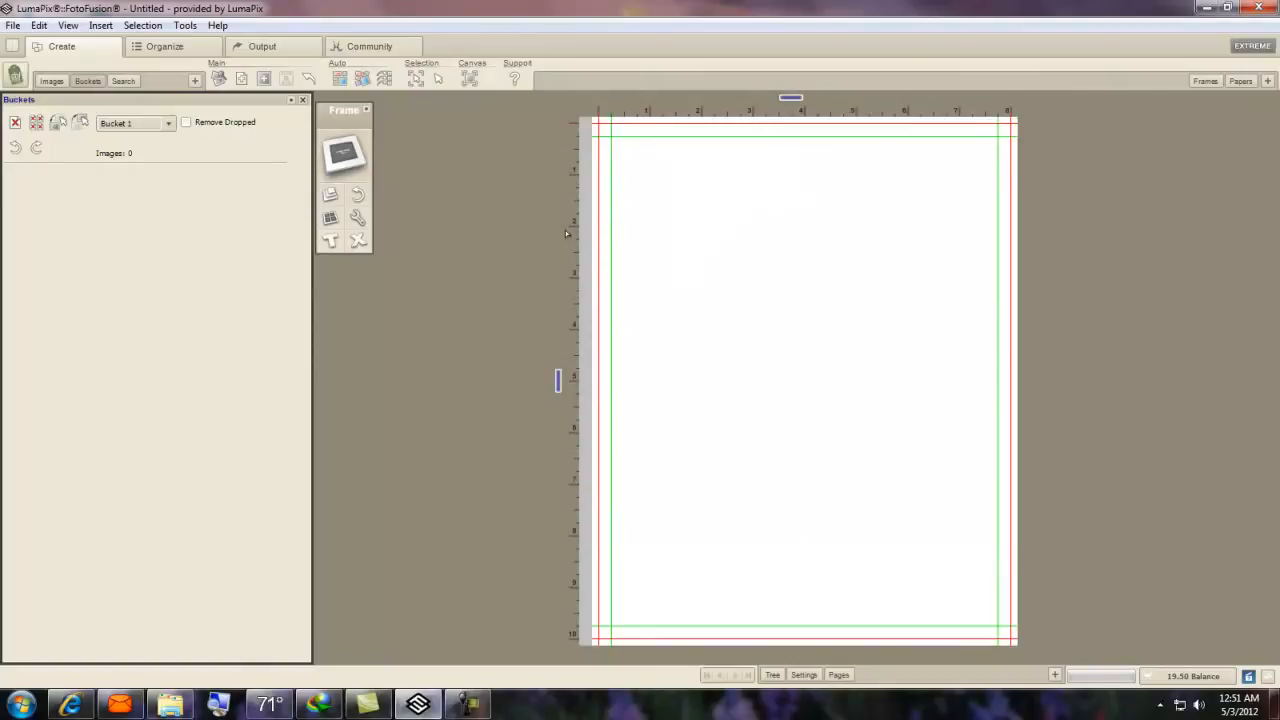
mouse_move(465, 234)
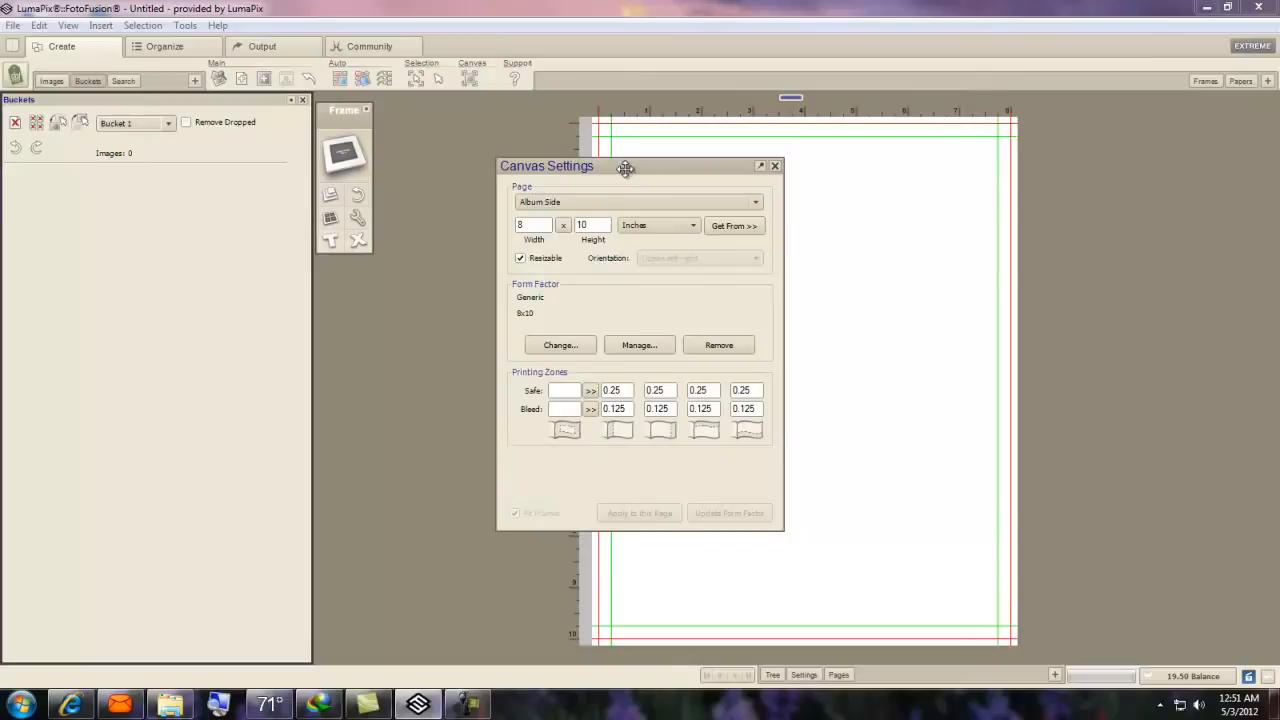
Make the page a non-resizable 16 × 10 inch Album Two-Page Spread.
click(753, 201)
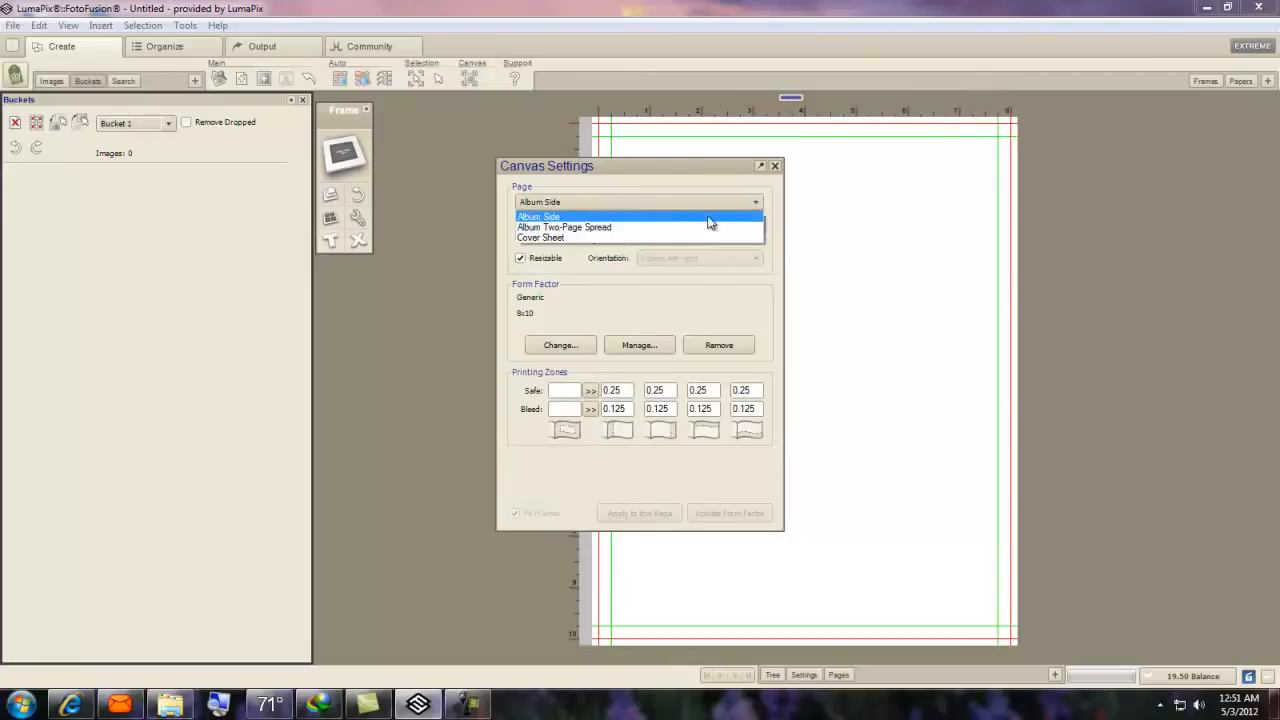
mouse_move(615, 227)
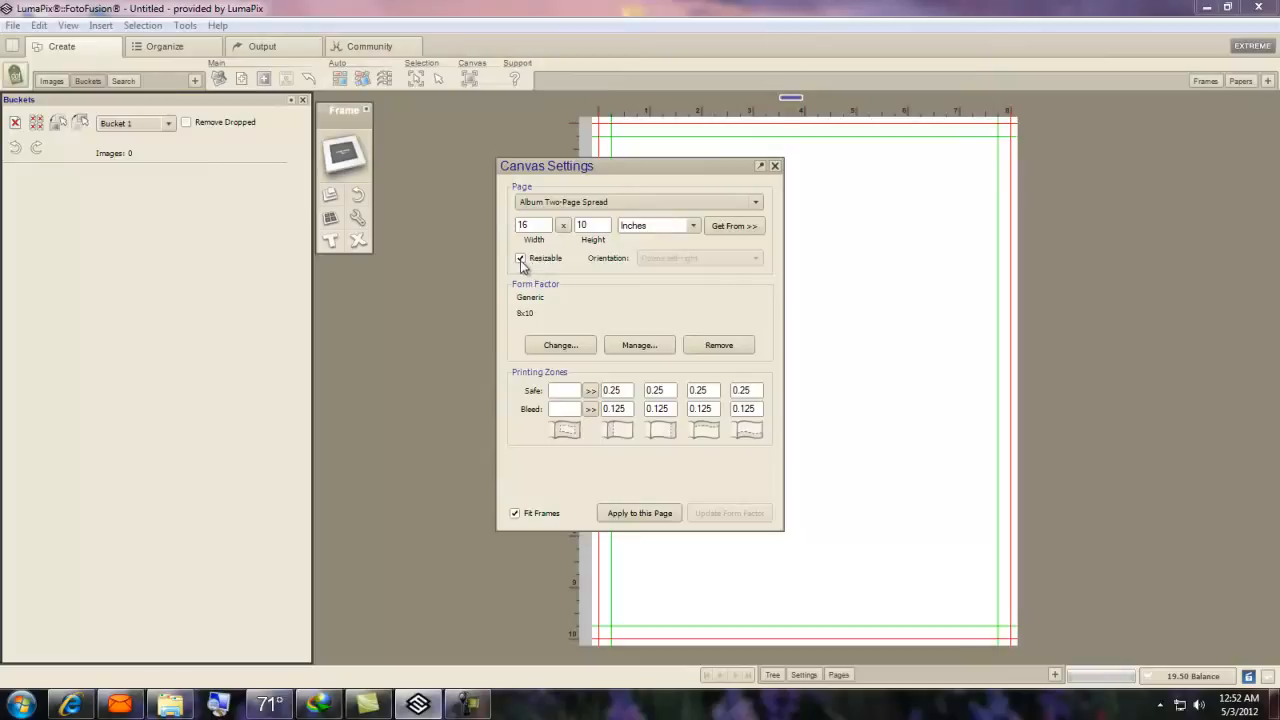
click(520, 258)
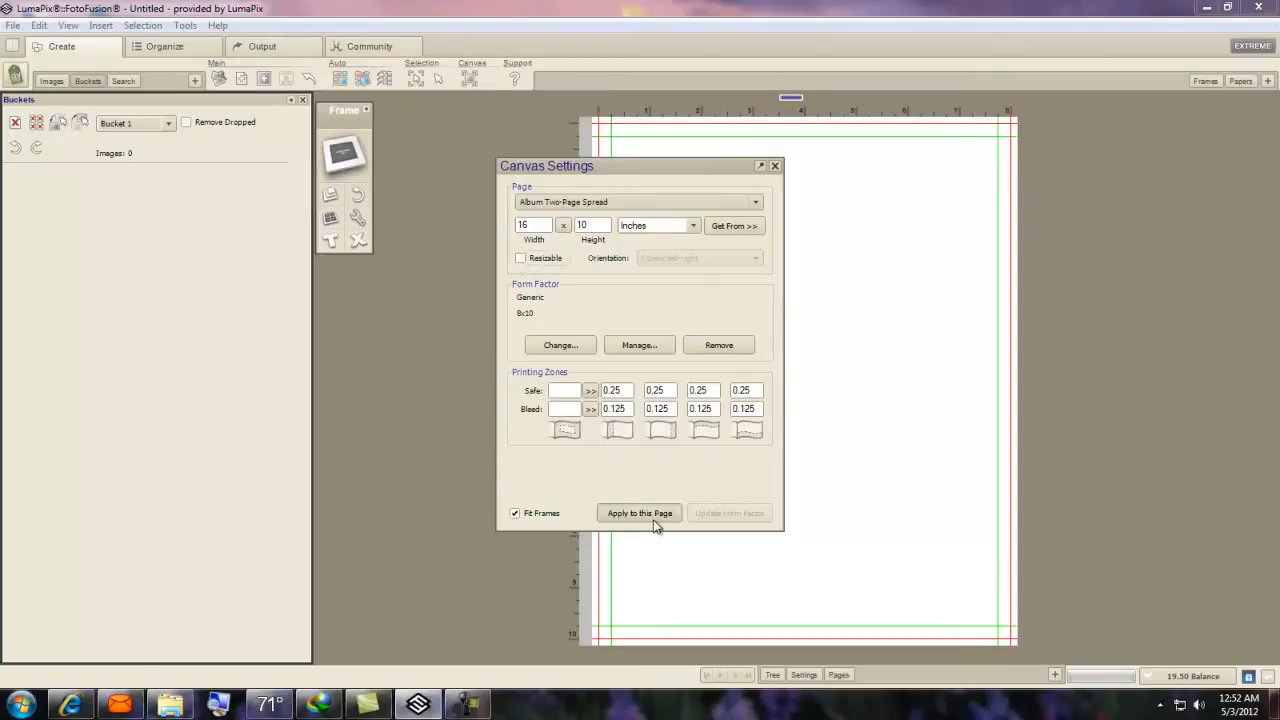
click(639, 513)
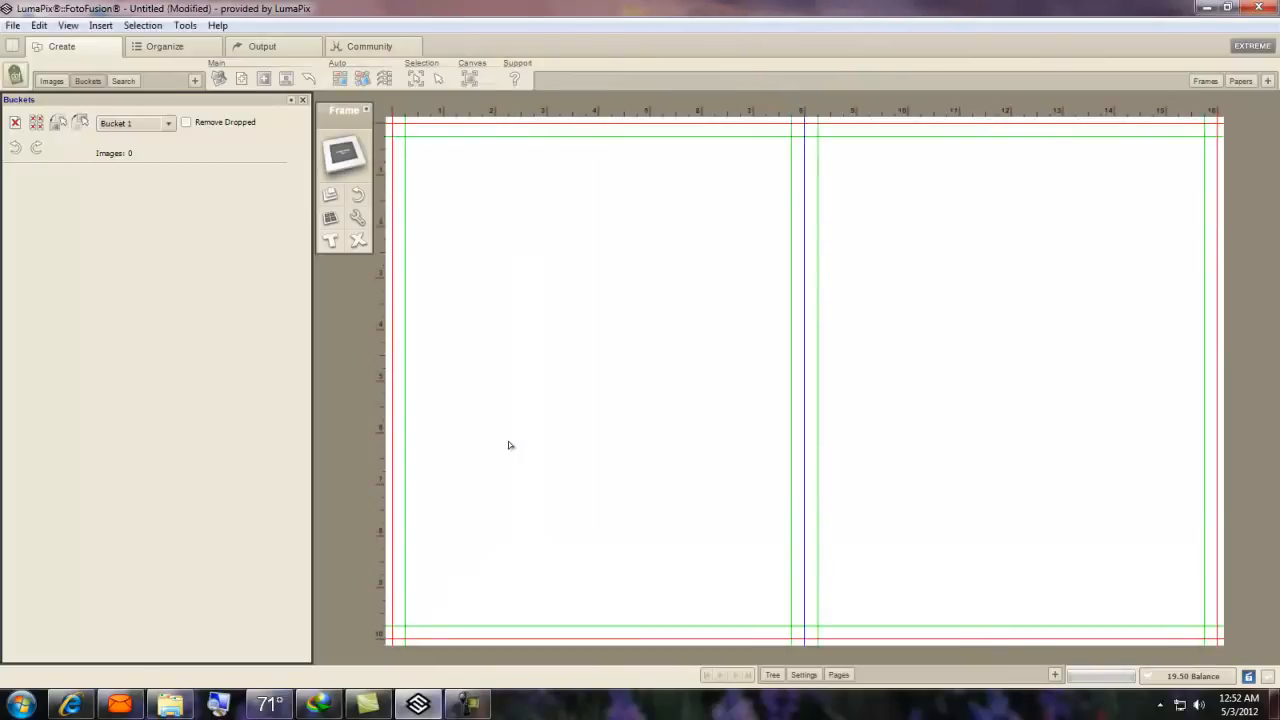
mouse_move(356, 317)
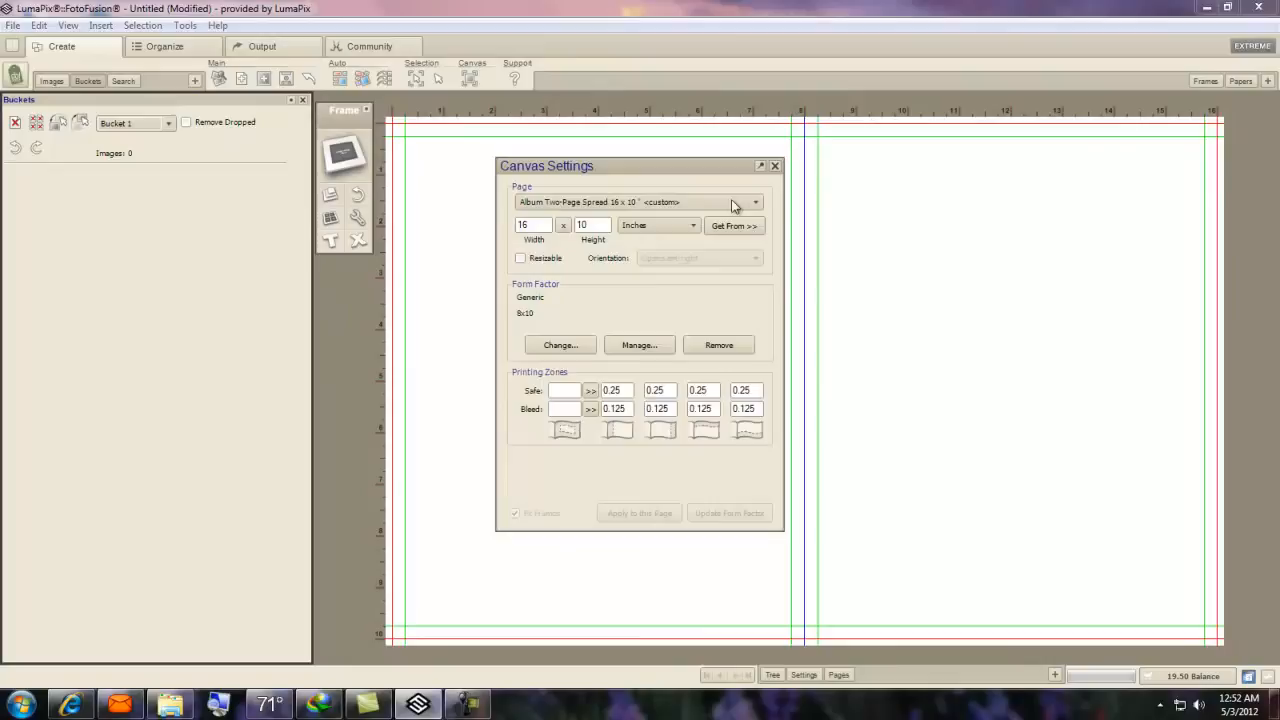
Switch the page back to a single 8 × 10 inch Album Side.
click(755, 202)
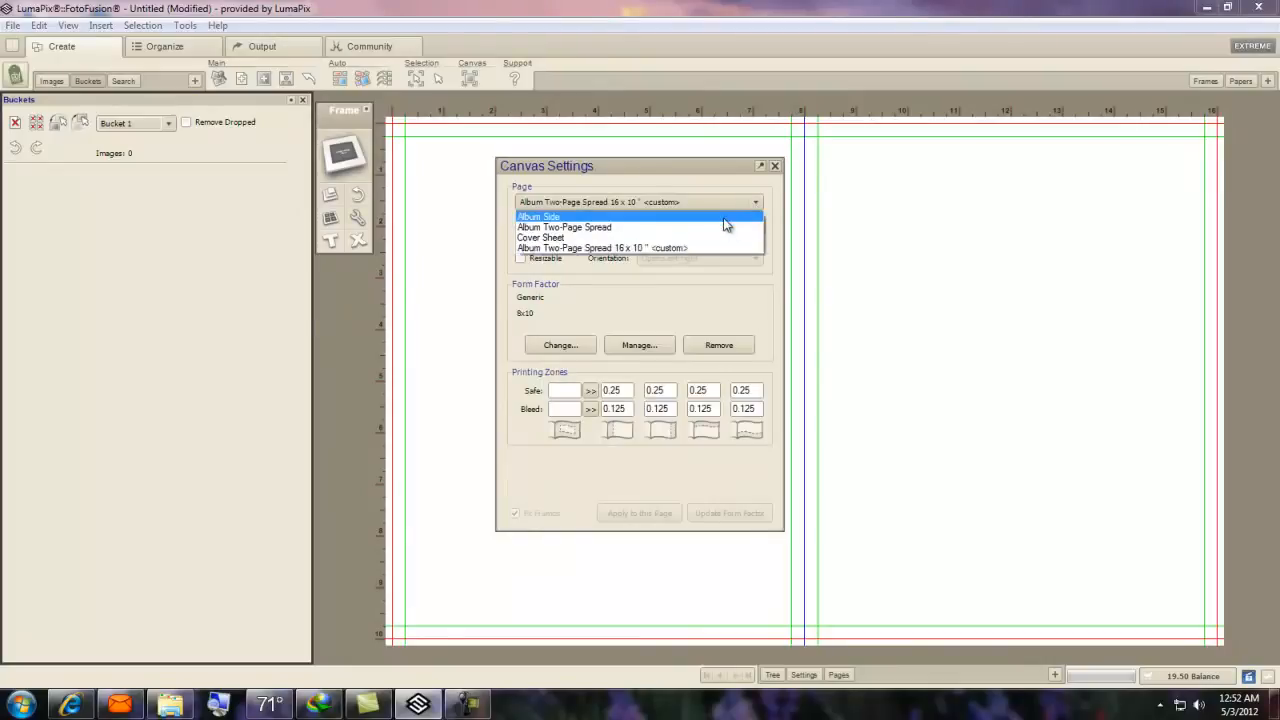
click(539, 217)
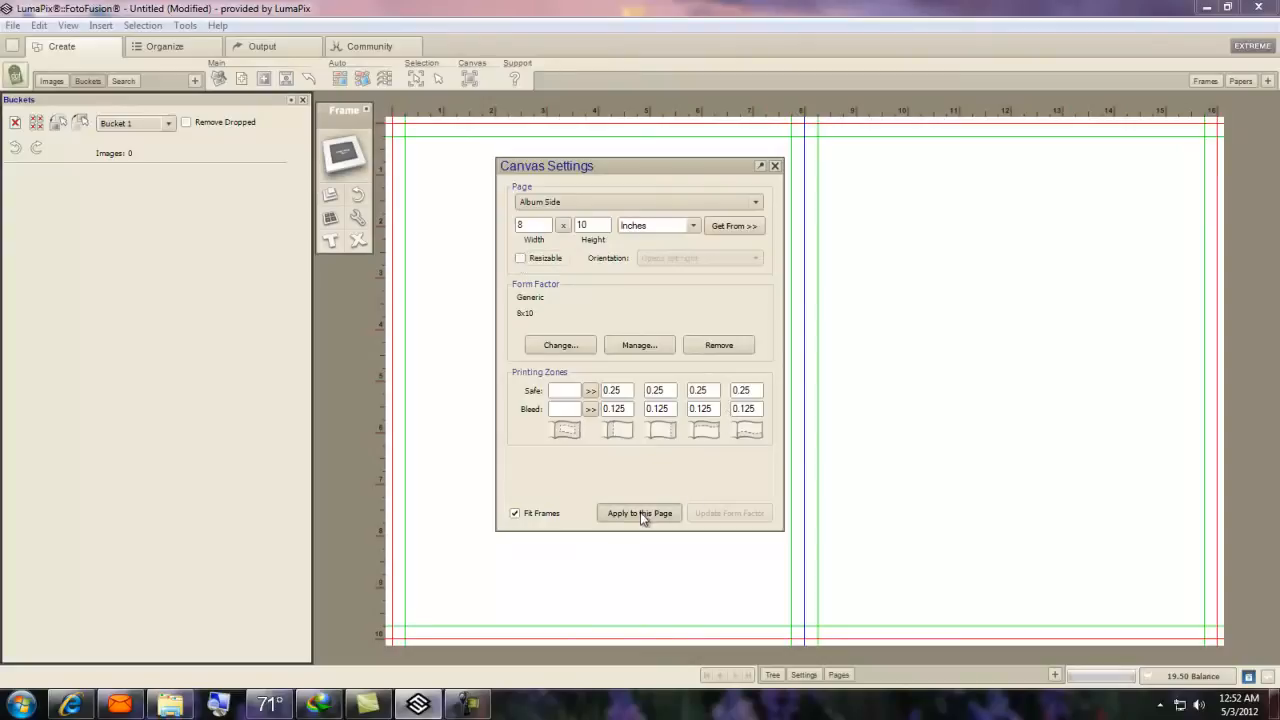
click(639, 513)
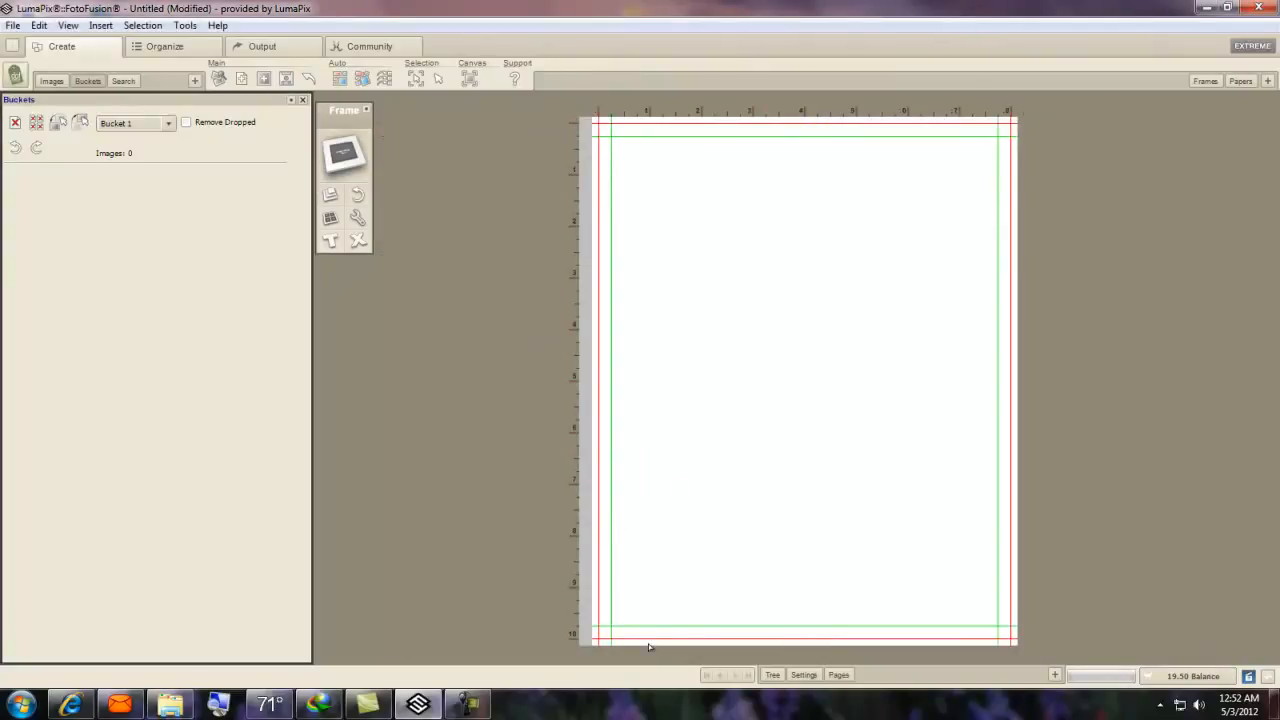
mouse_move(877, 694)
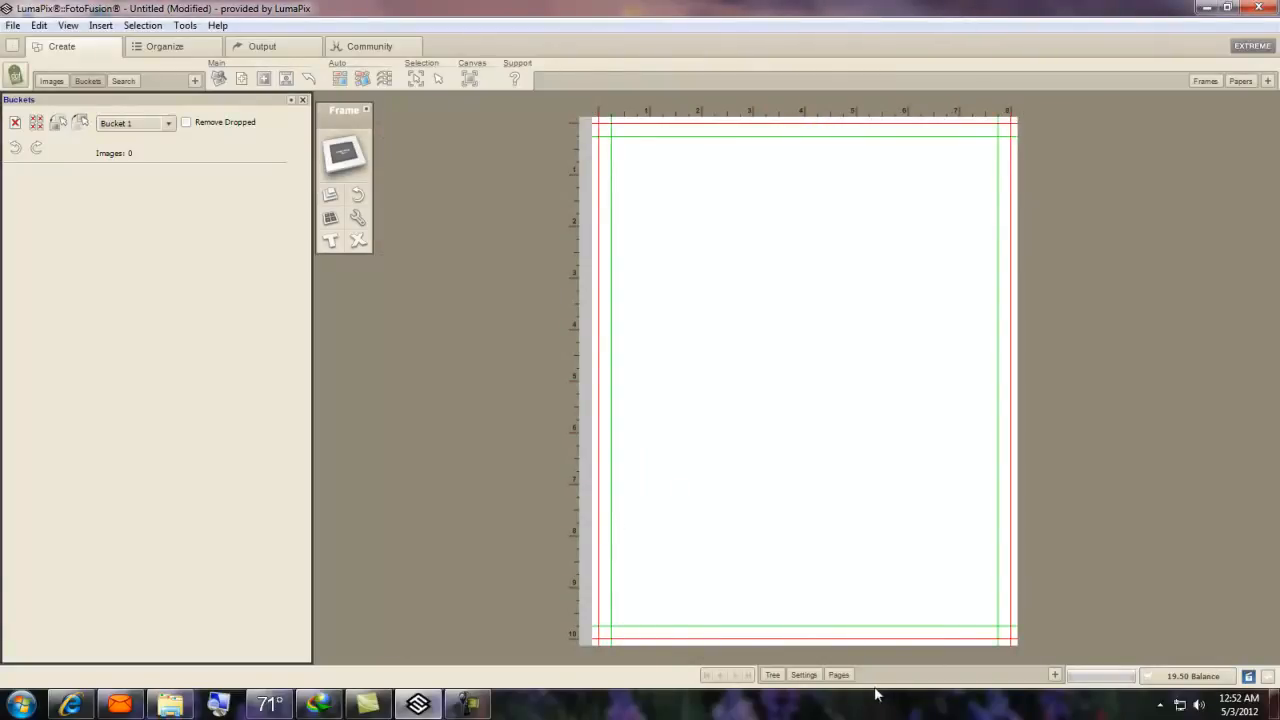
Load the pinkyswear folder in the organizer and select the yellow floral paper.
click(164, 46)
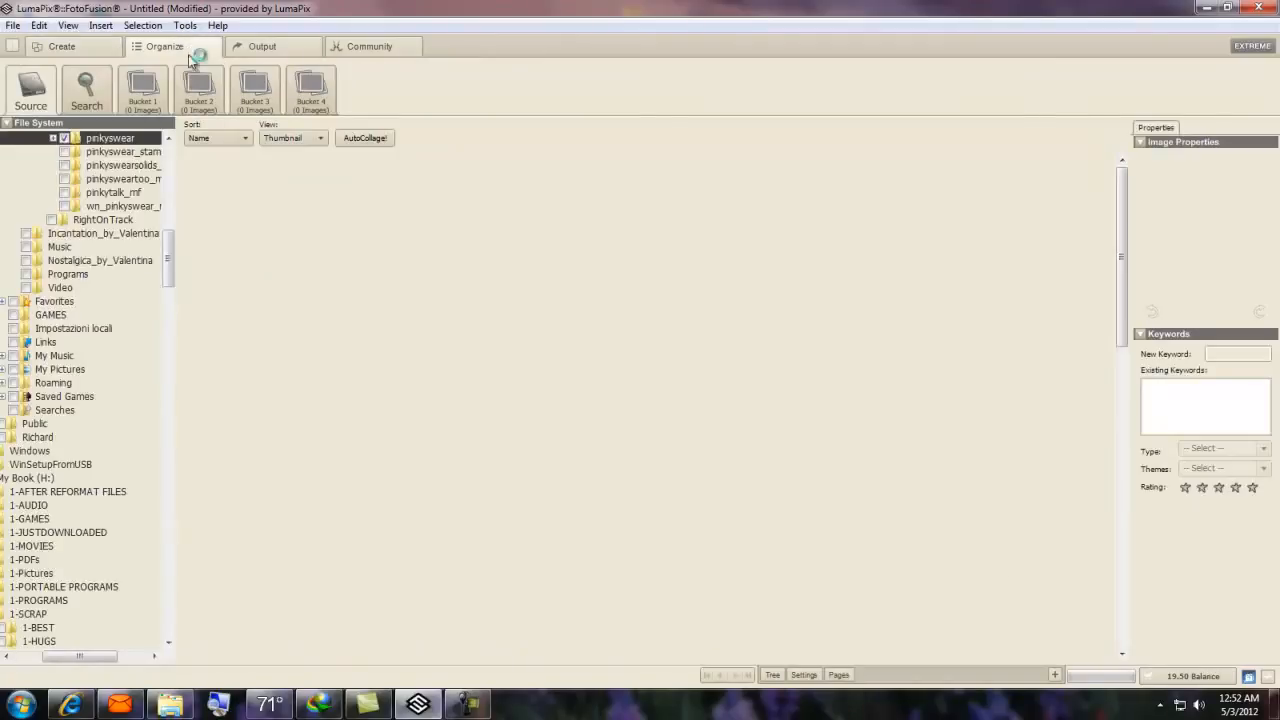
click(110, 138)
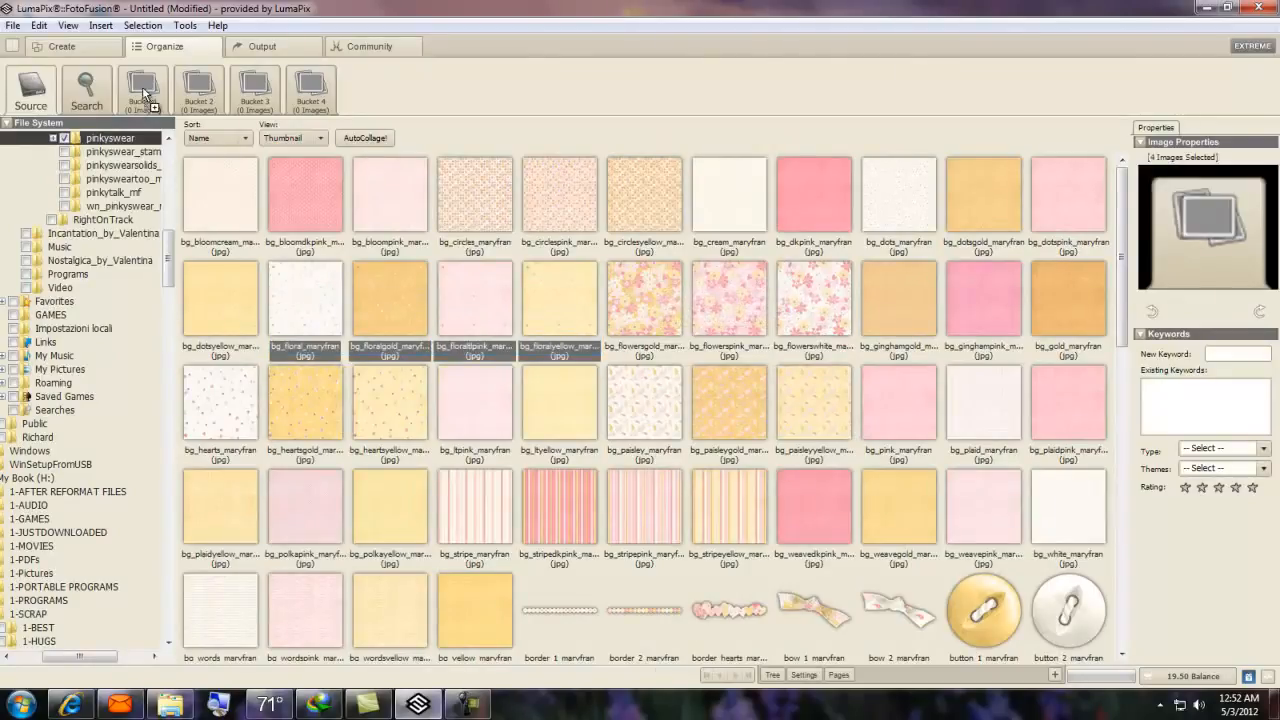
mouse_move(52, 48)
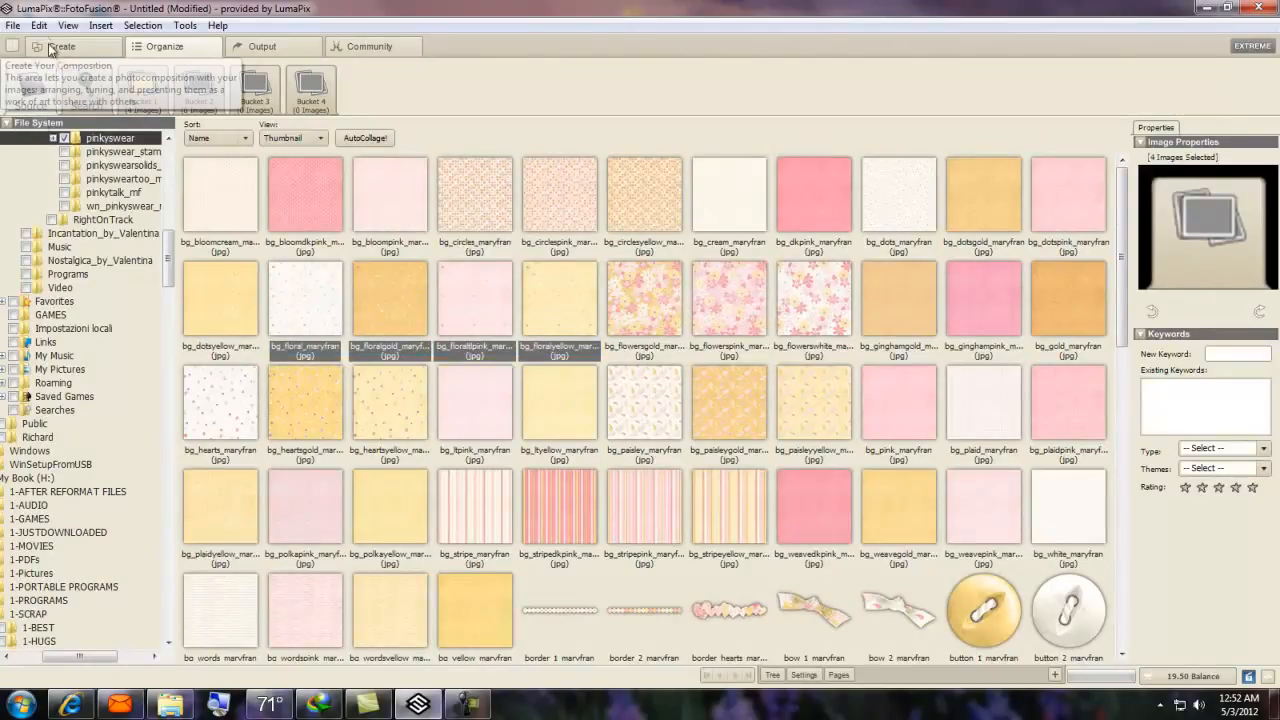
click(61, 46)
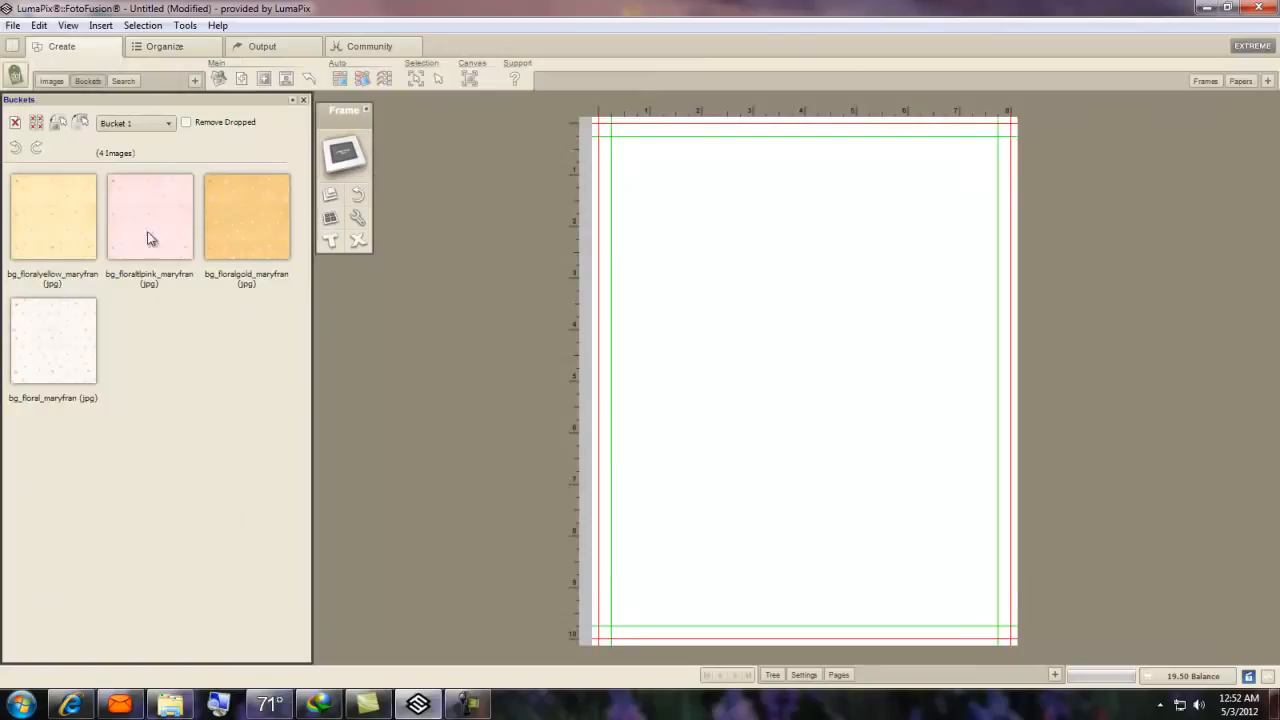
Set the placed yellow floral image as the canvas background.
right_click(735, 388)
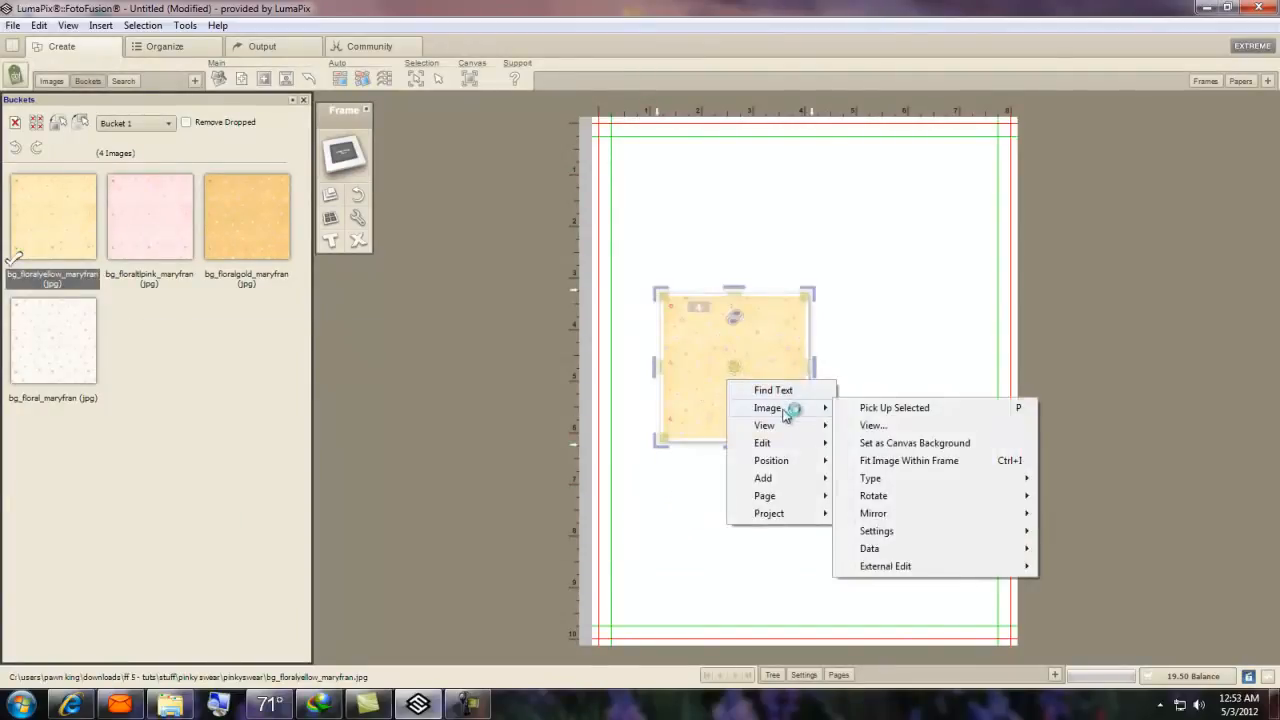
mouse_move(930, 443)
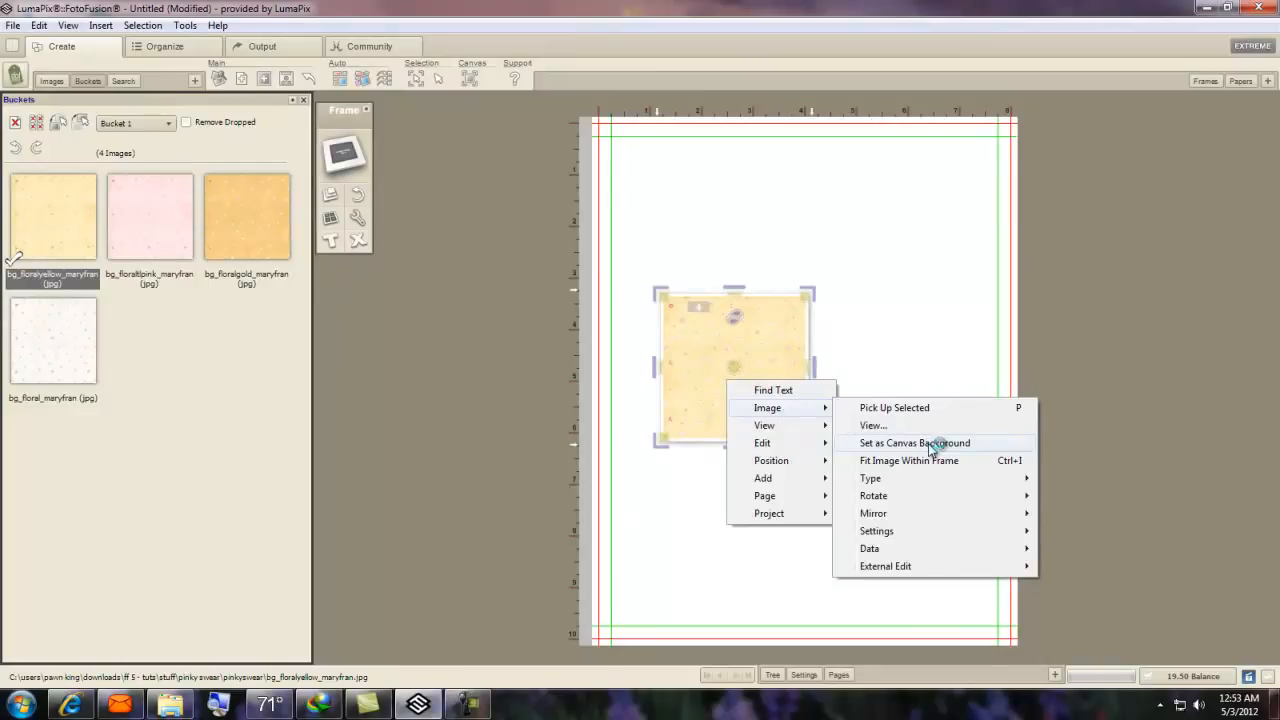
click(914, 443)
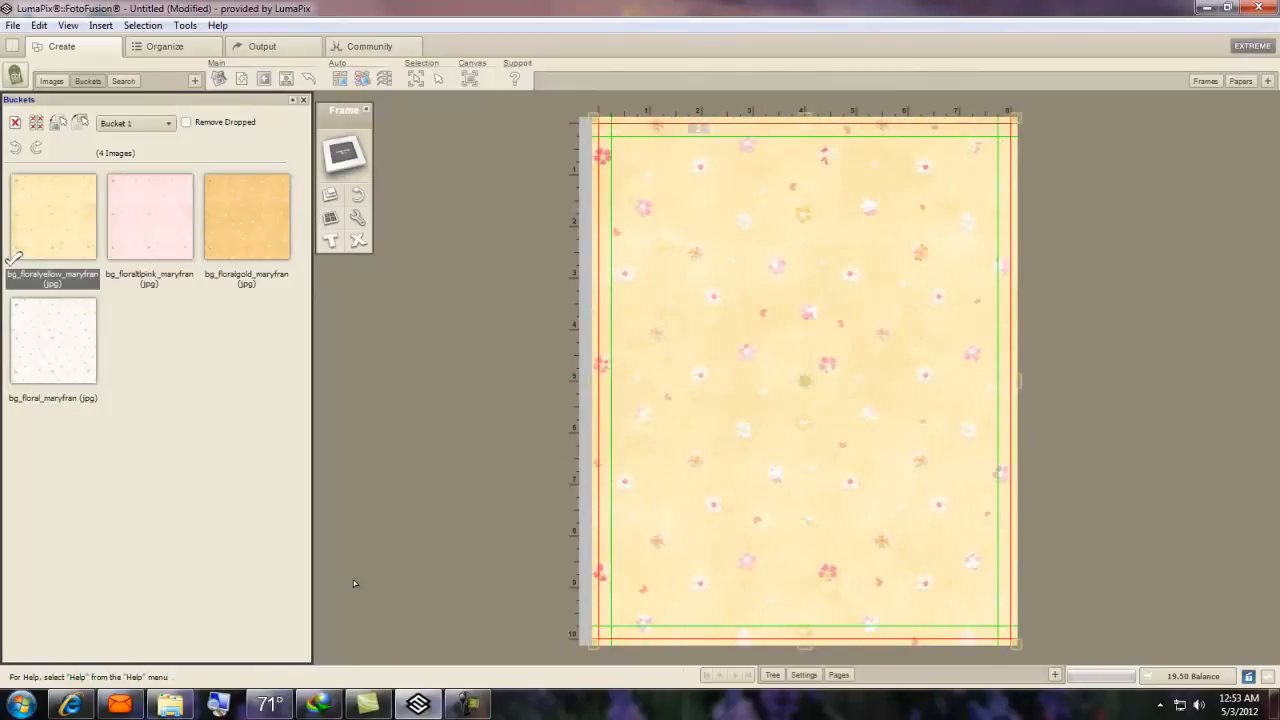
click(838, 674)
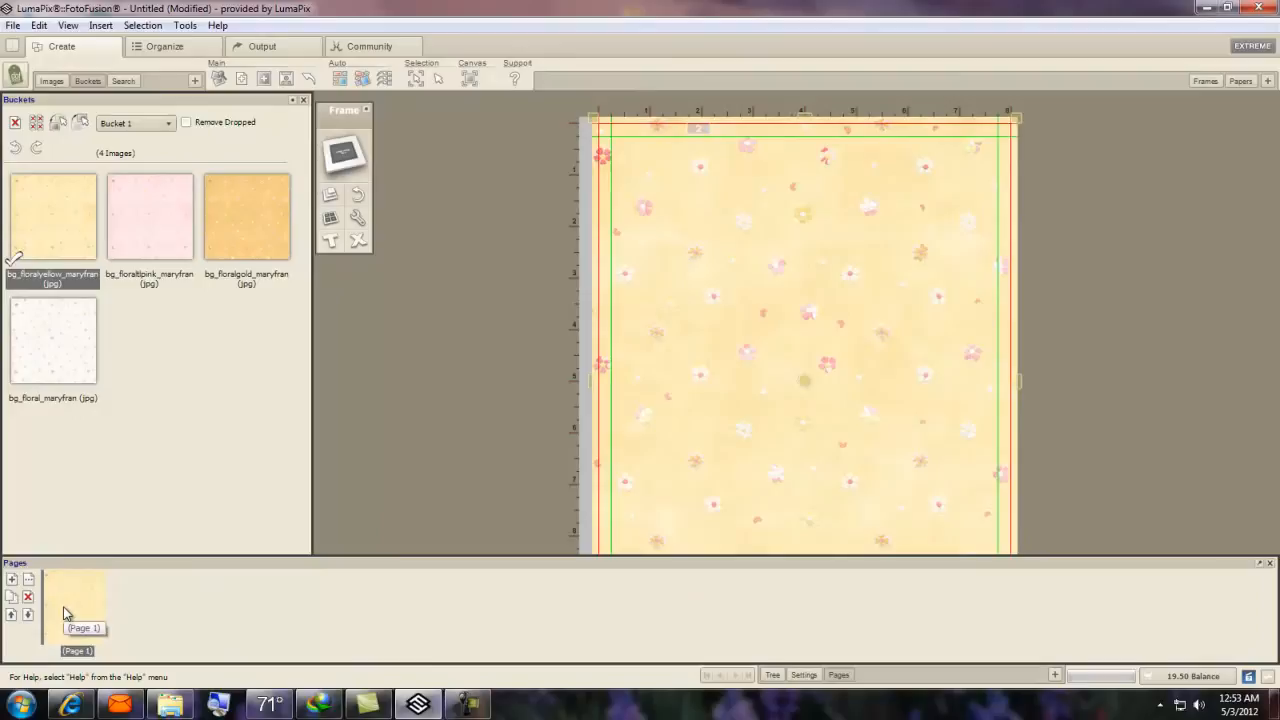
mouse_move(28, 614)
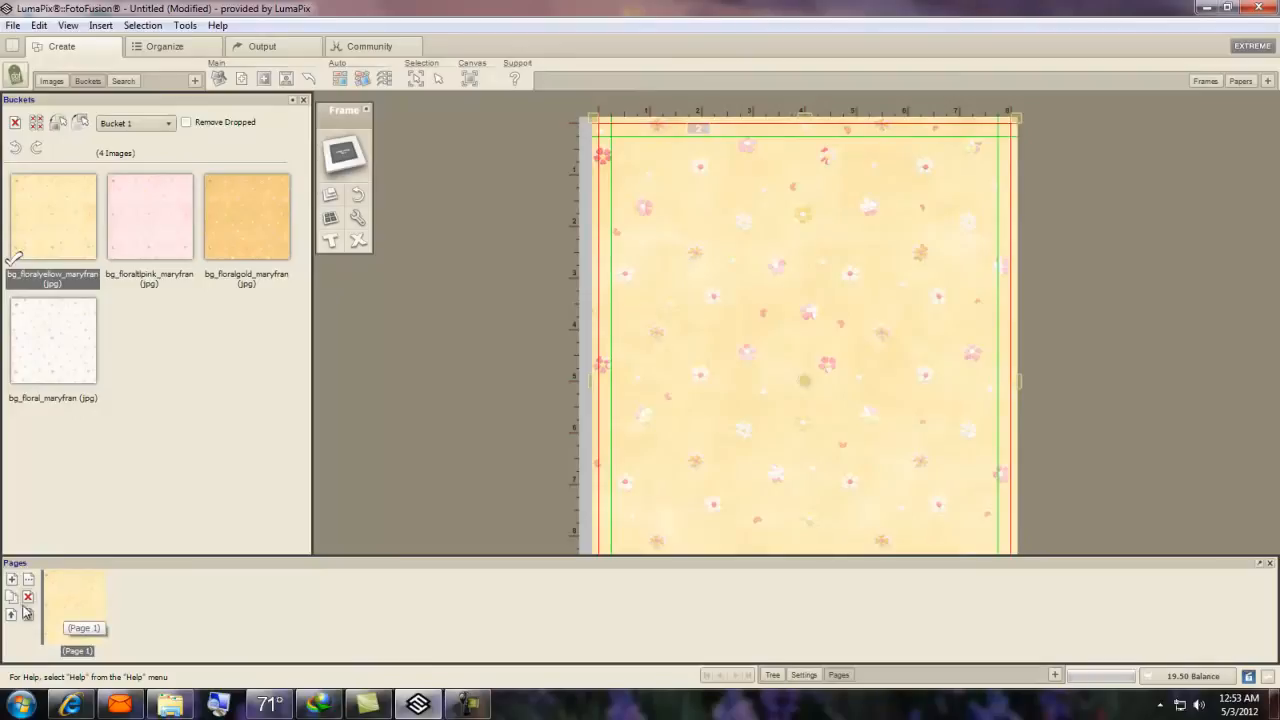
mouse_move(12, 596)
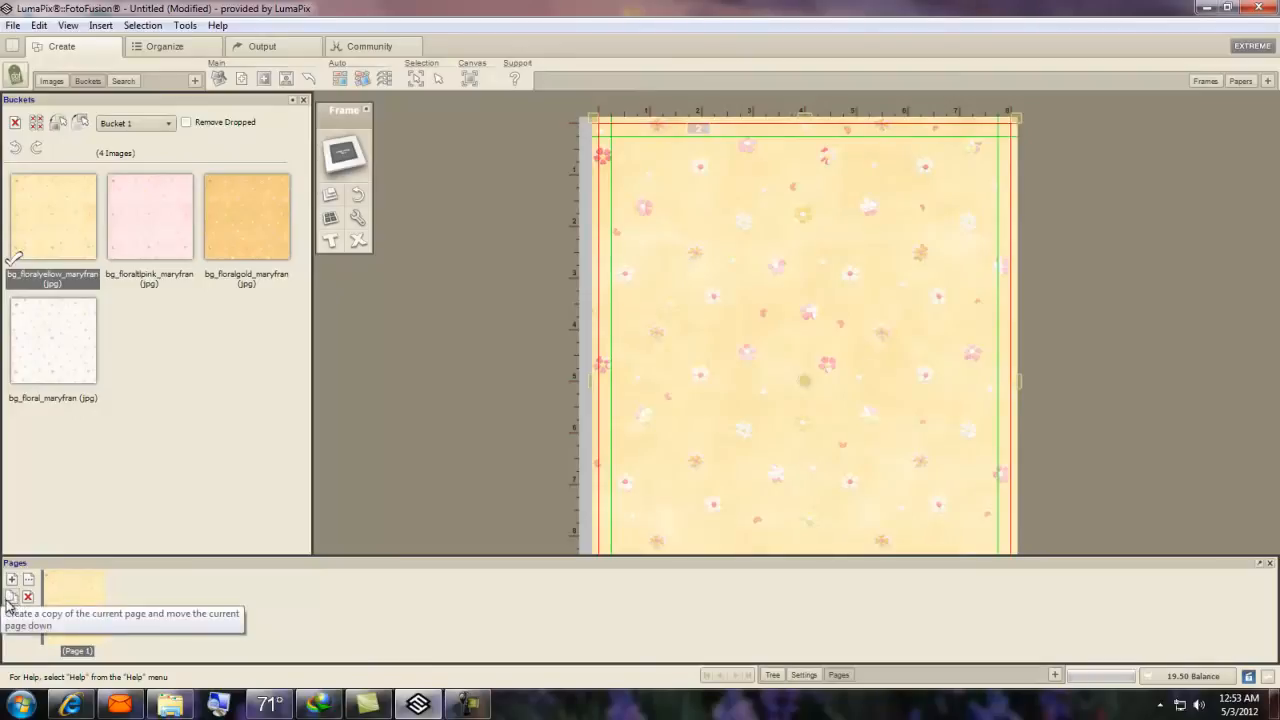
Duplicate the yellow floral page, then delete the extra page 2, leaving six pages.
click(12, 595)
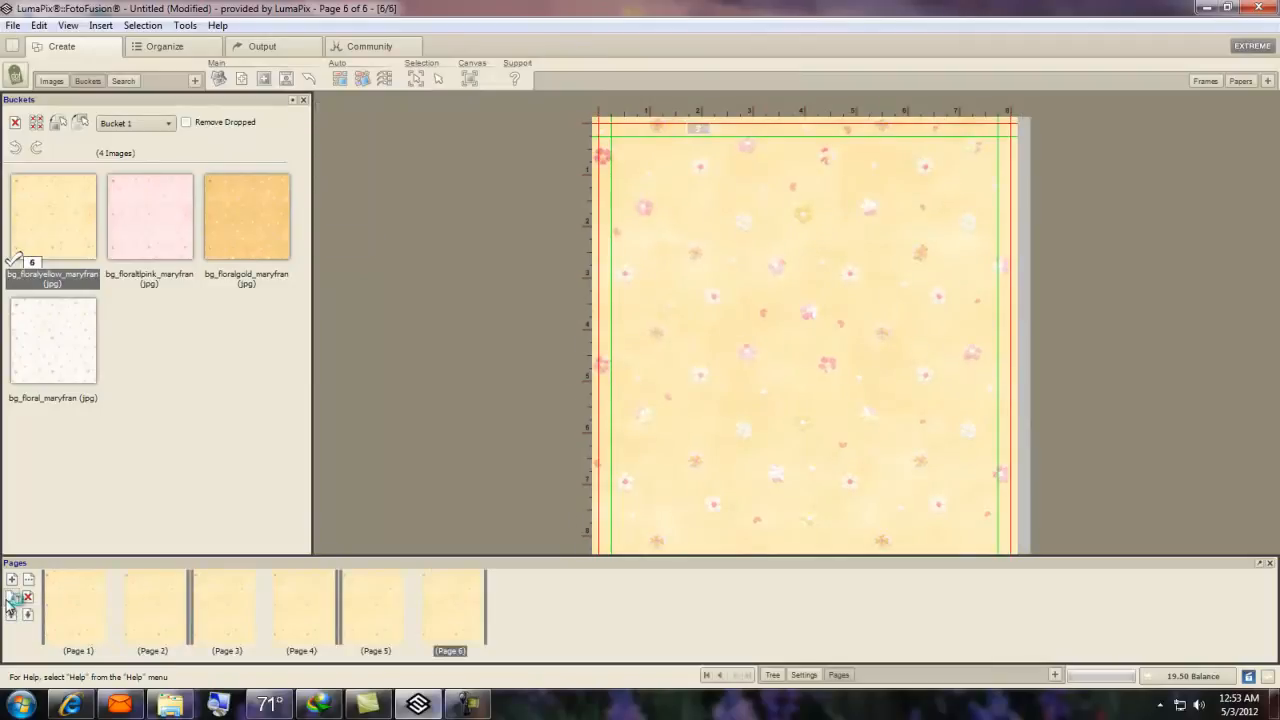
click(12, 579)
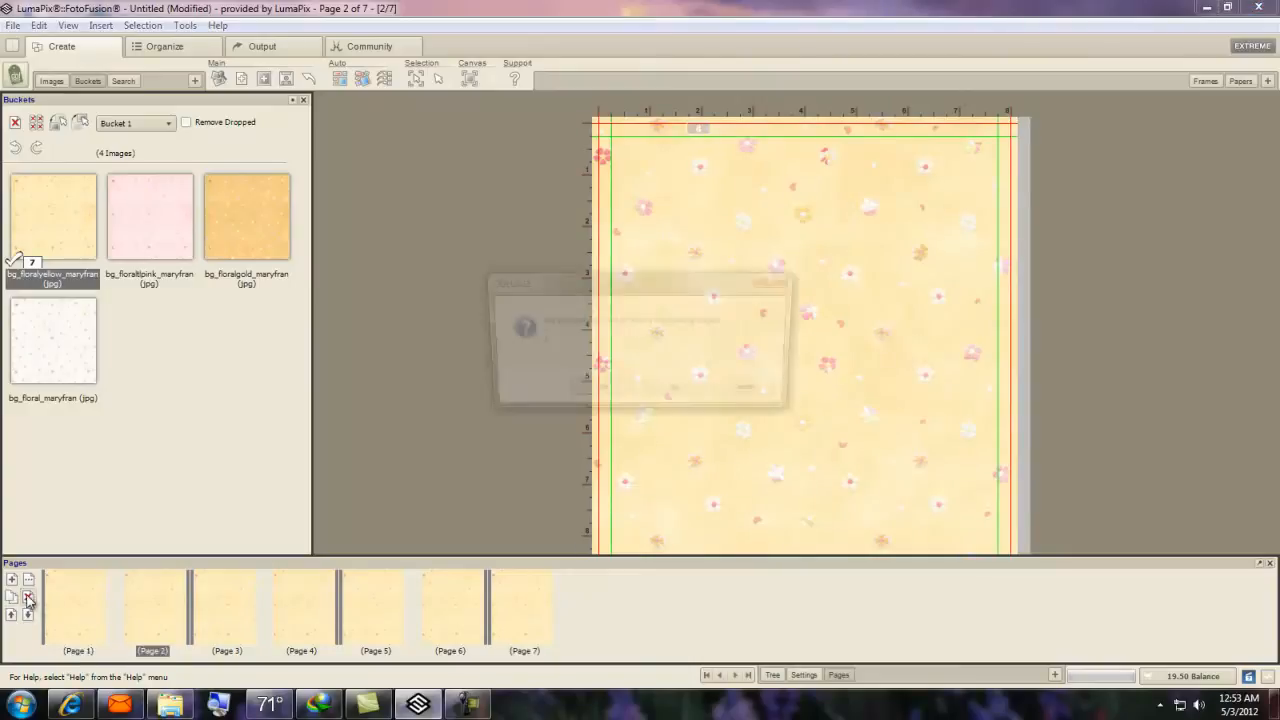
click(28, 597)
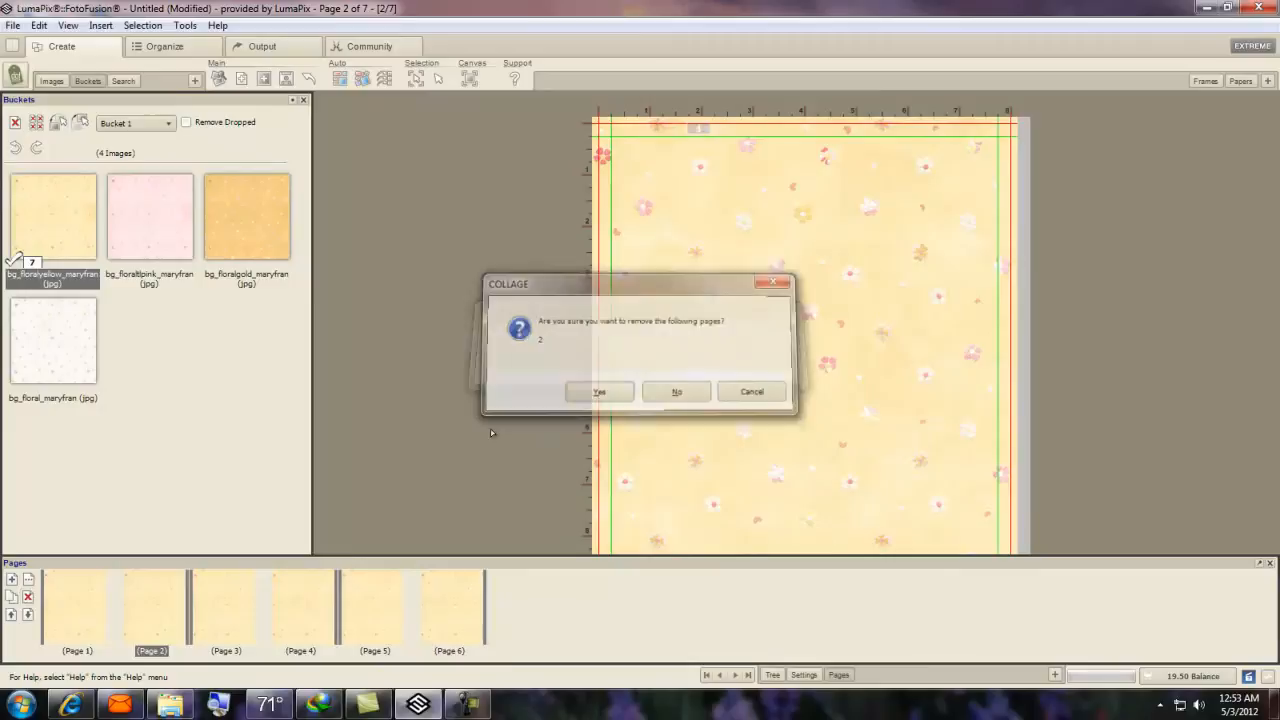
click(599, 391)
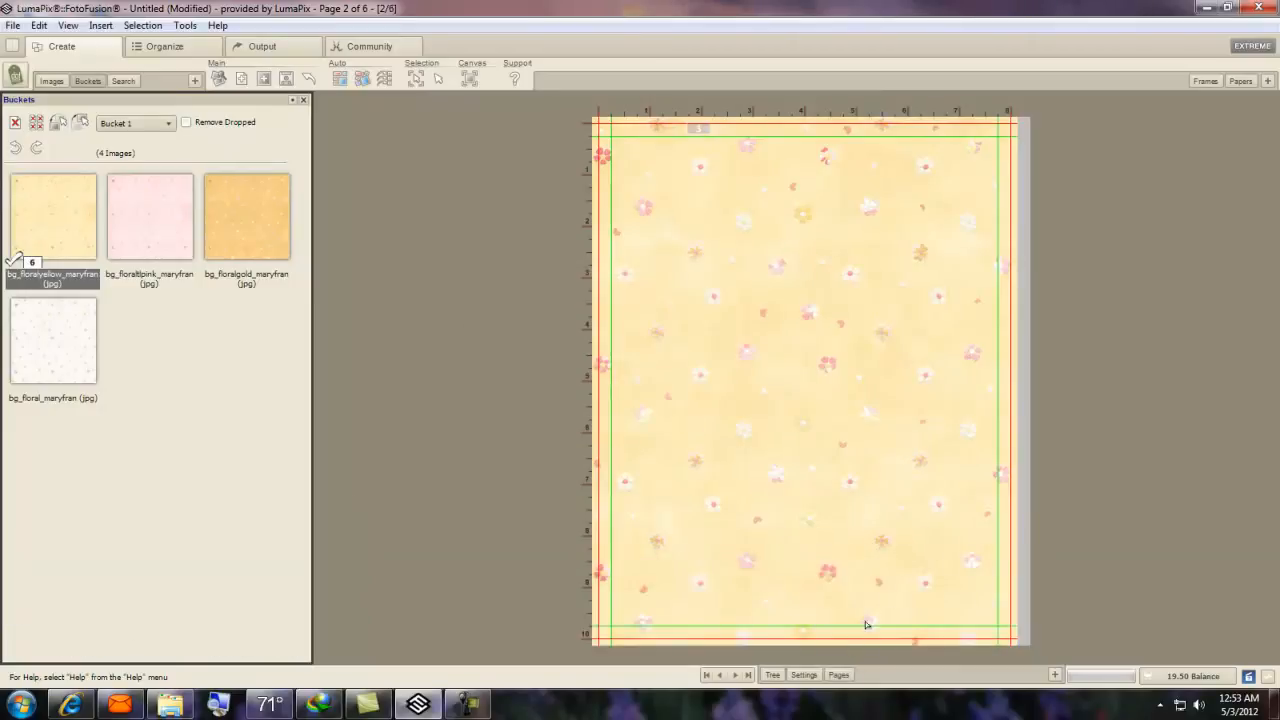
Insert a blank Album Side page after page 2.
click(838, 674)
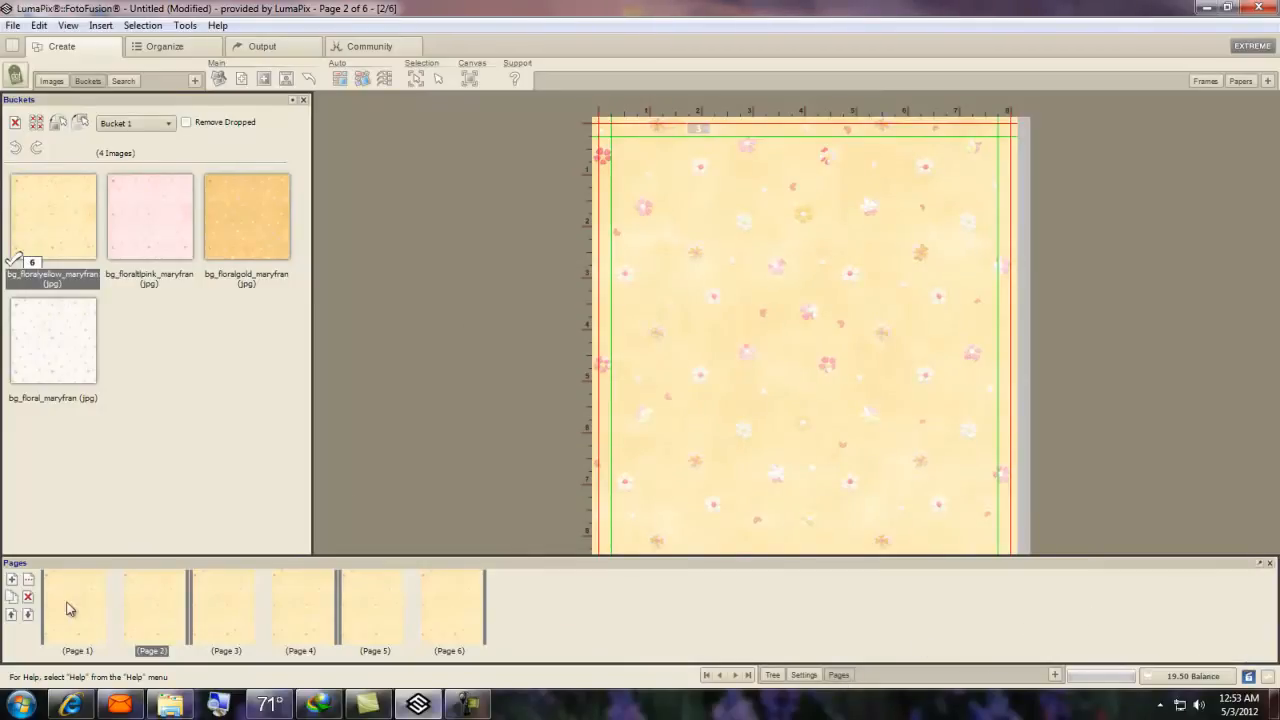
mouse_move(12, 582)
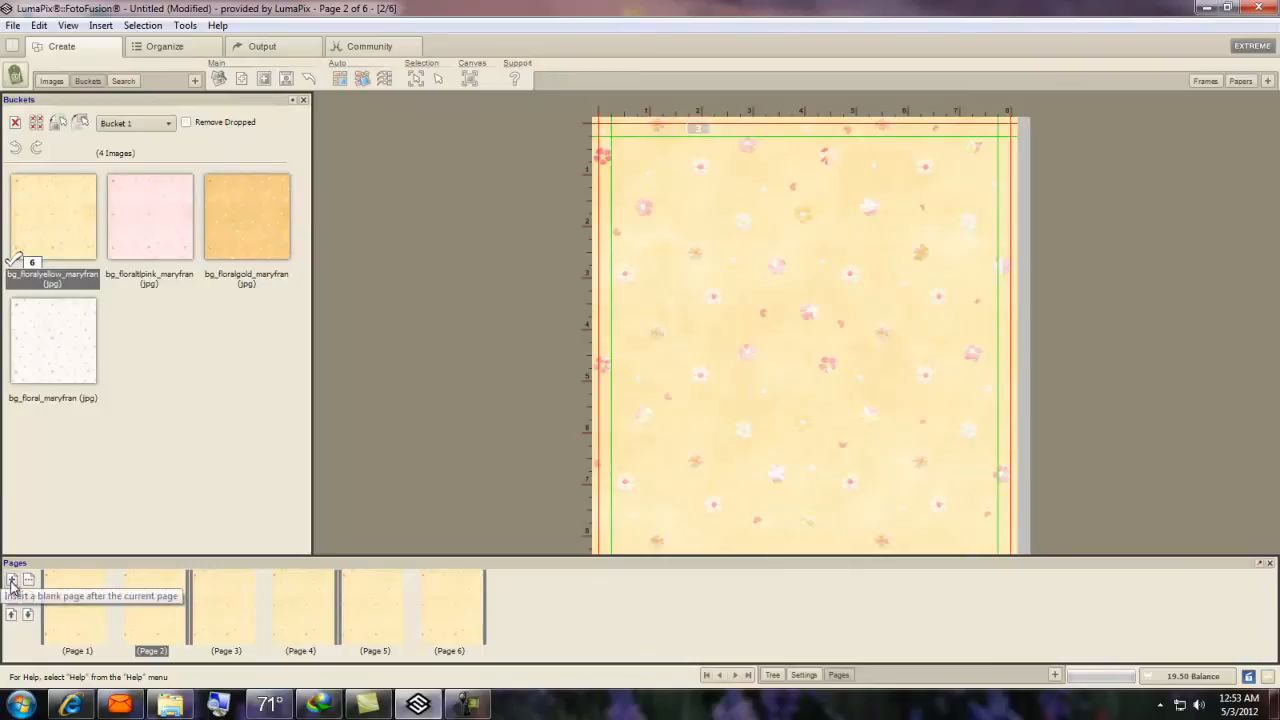
click(14, 583)
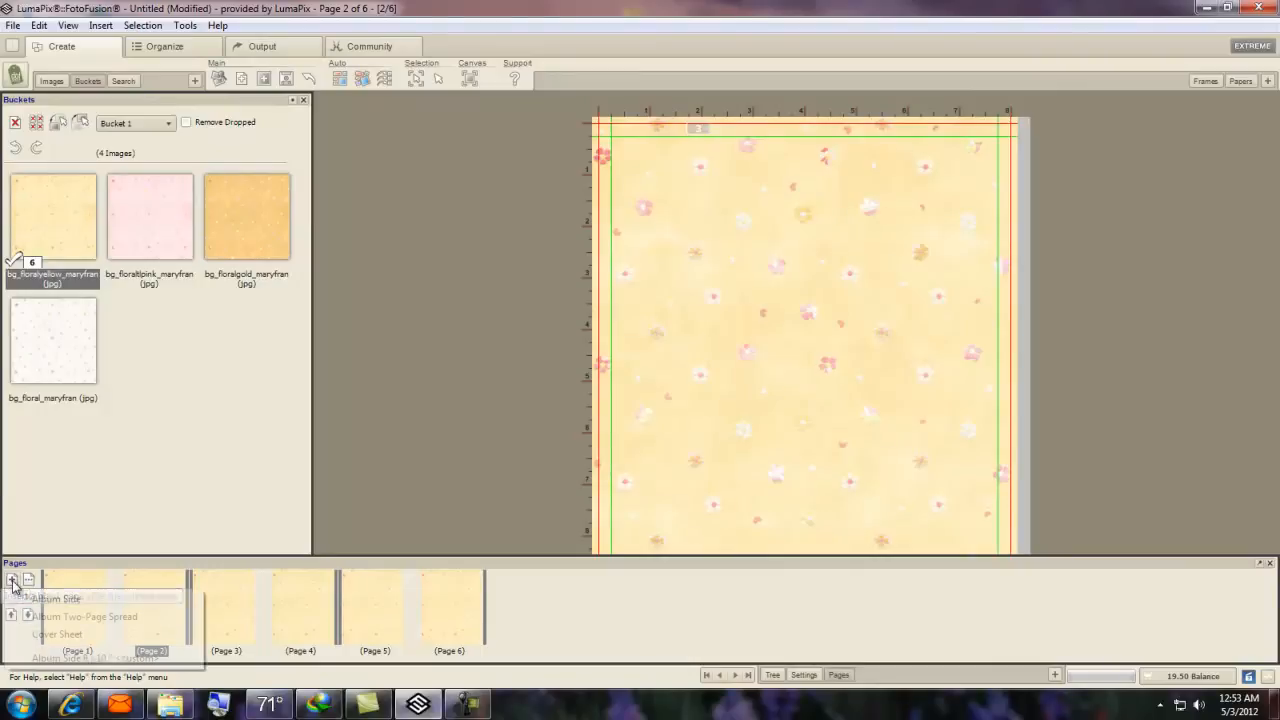
click(12, 580)
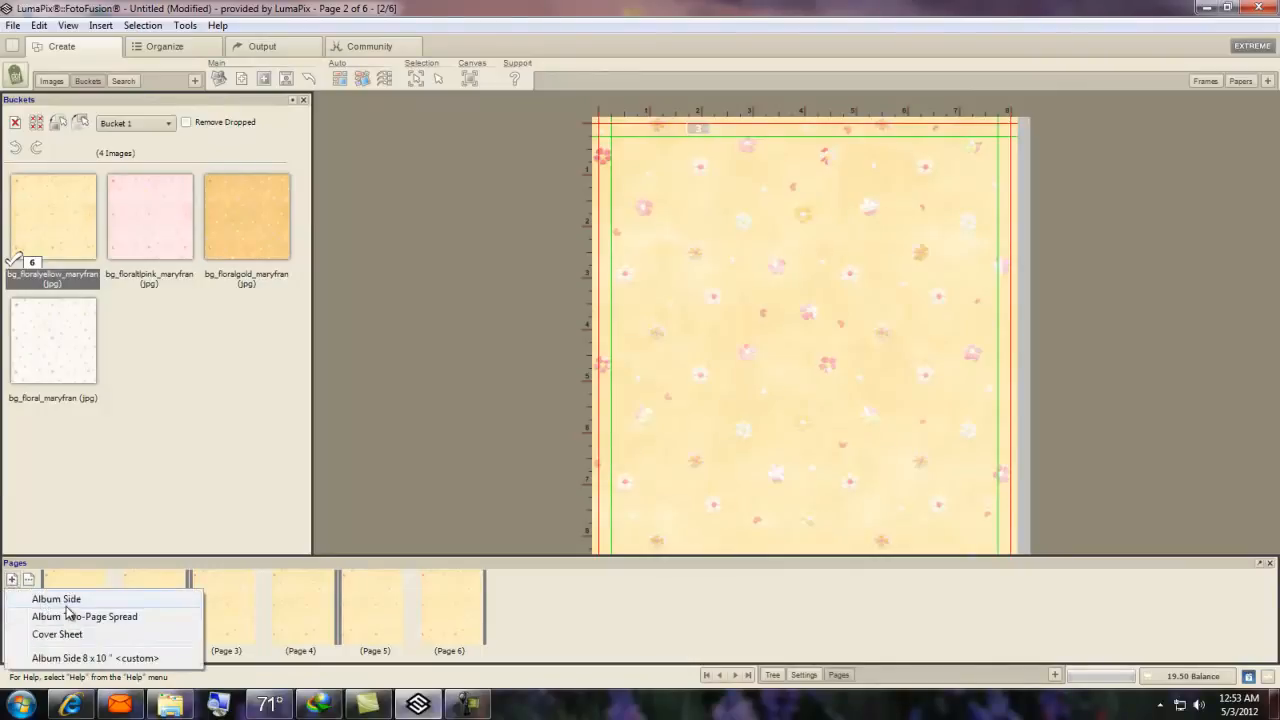
click(56, 598)
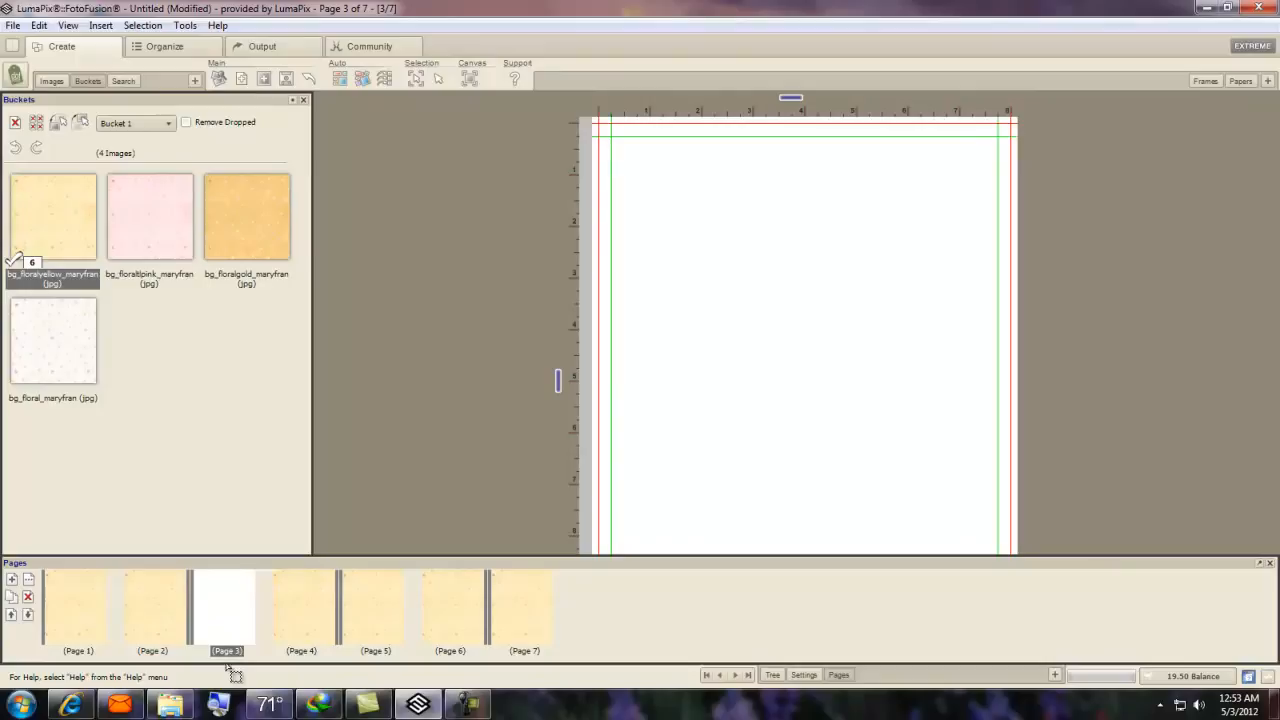
mouse_move(150, 647)
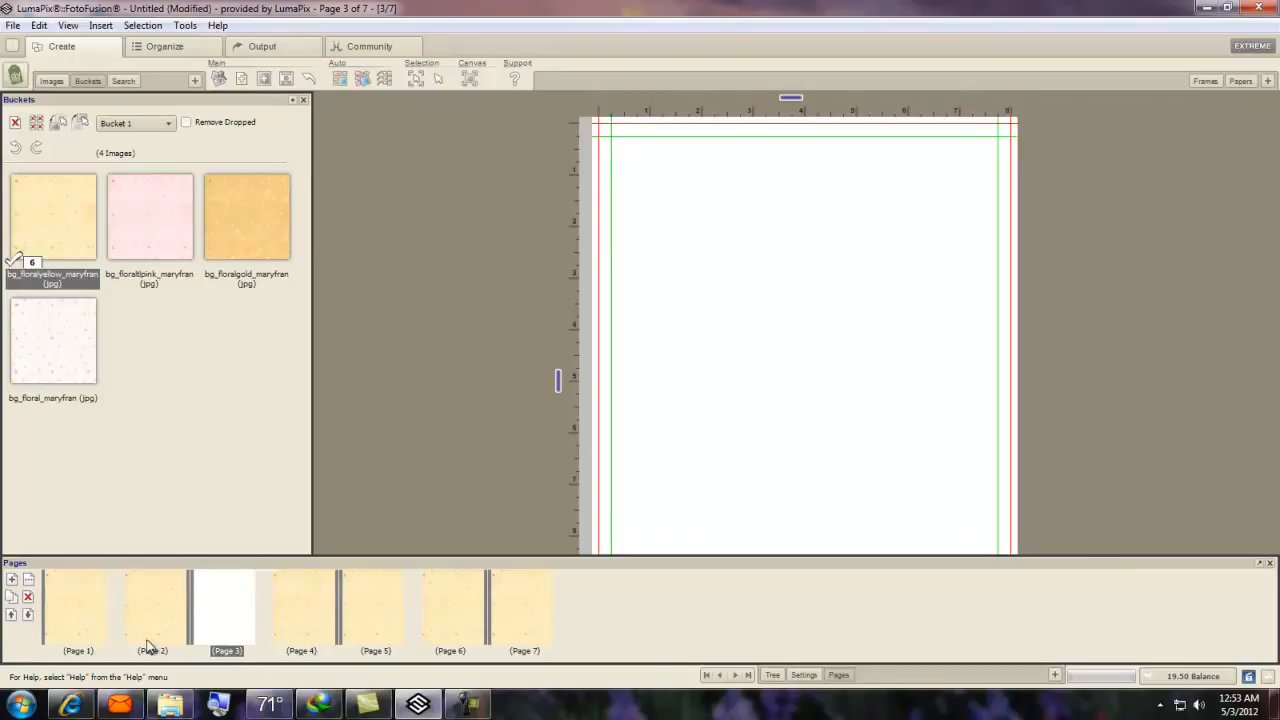
mouse_move(207, 610)
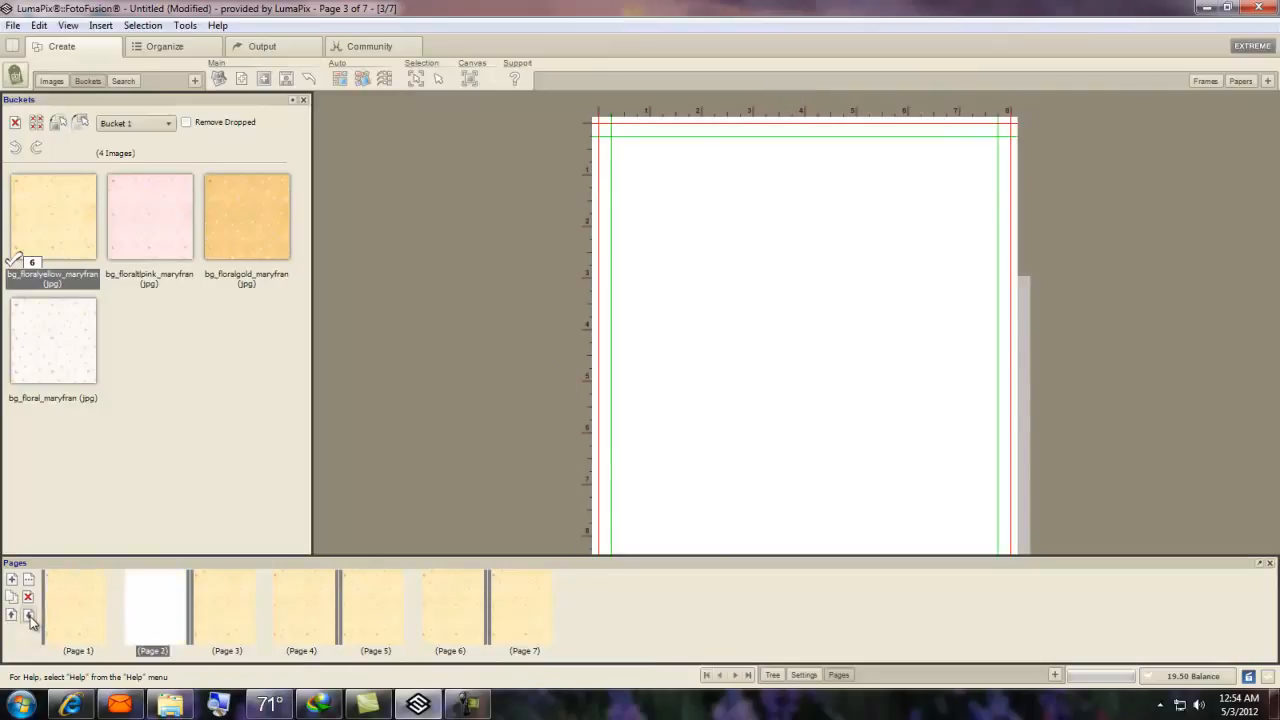
Move the blank white page up to the front of the album.
click(449, 607)
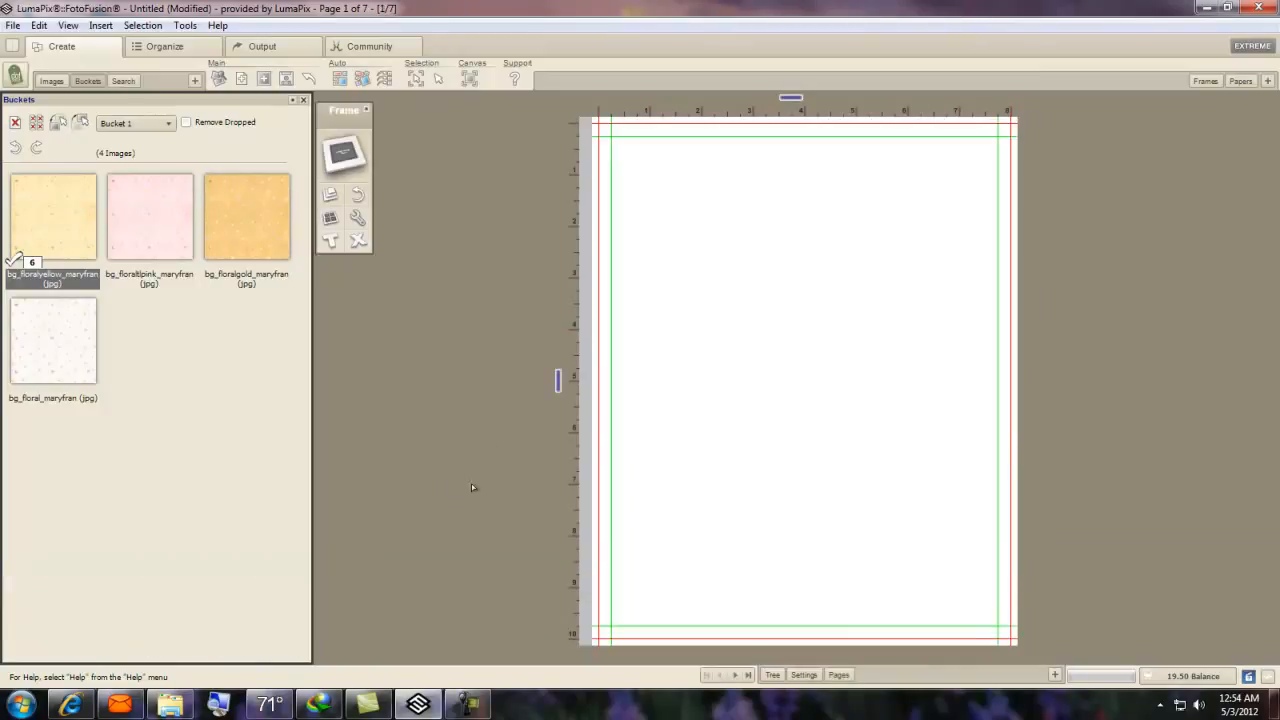
mouse_move(553, 434)
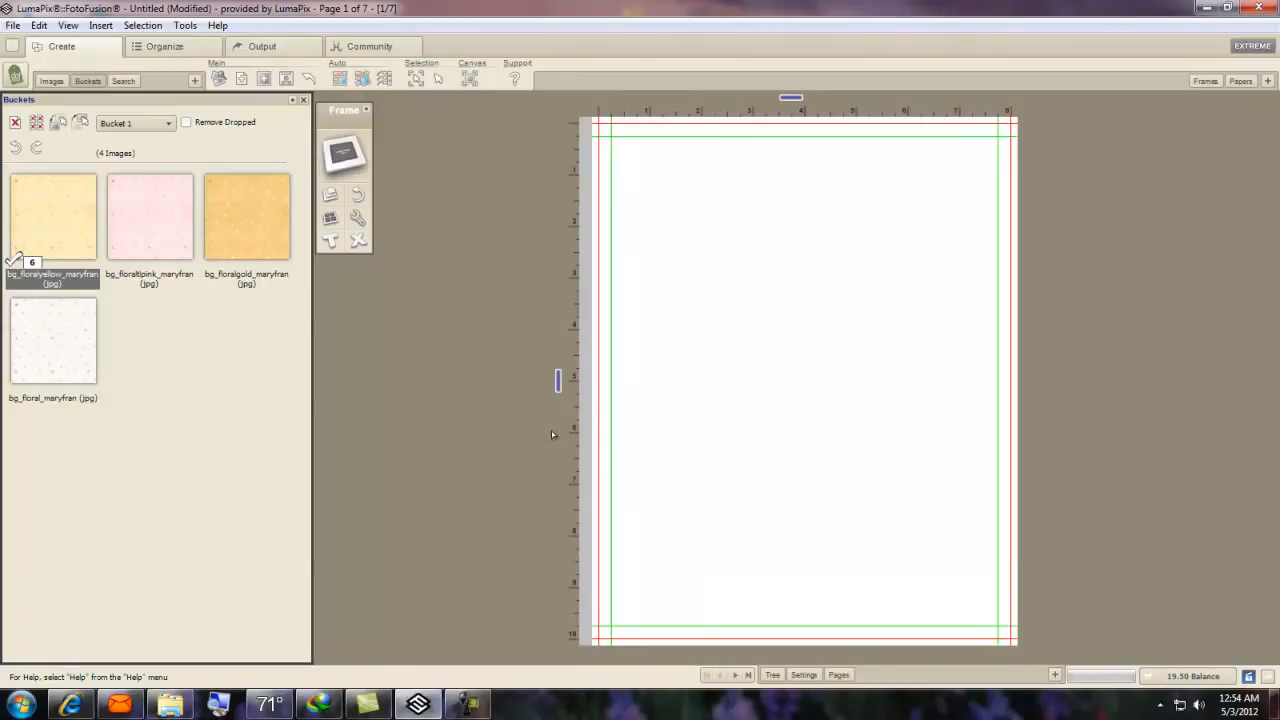
mouse_move(1202, 474)
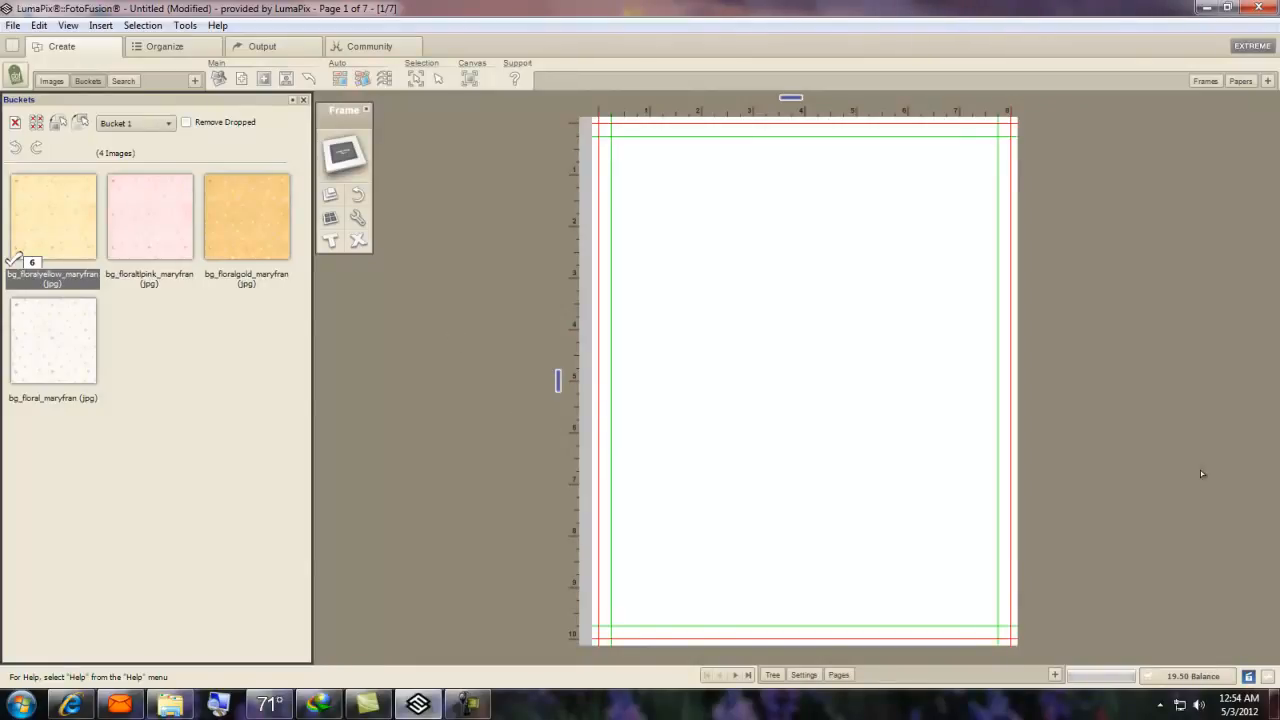
mouse_move(479, 325)
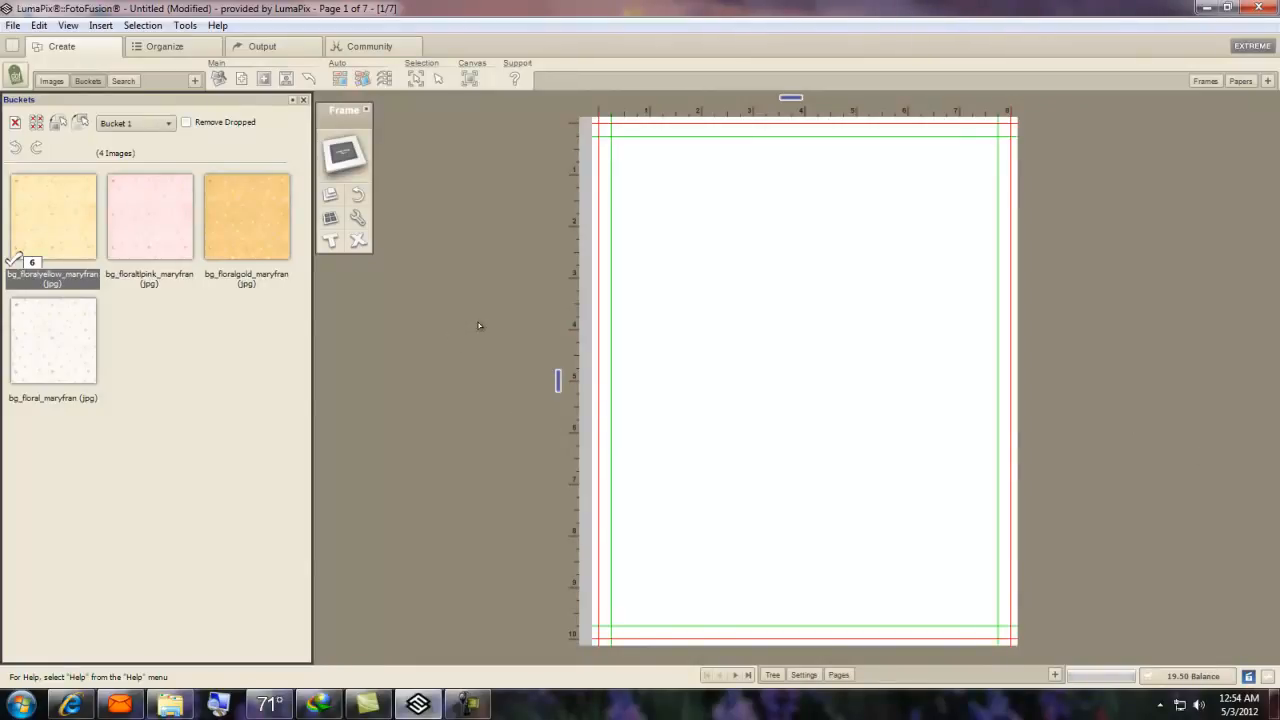